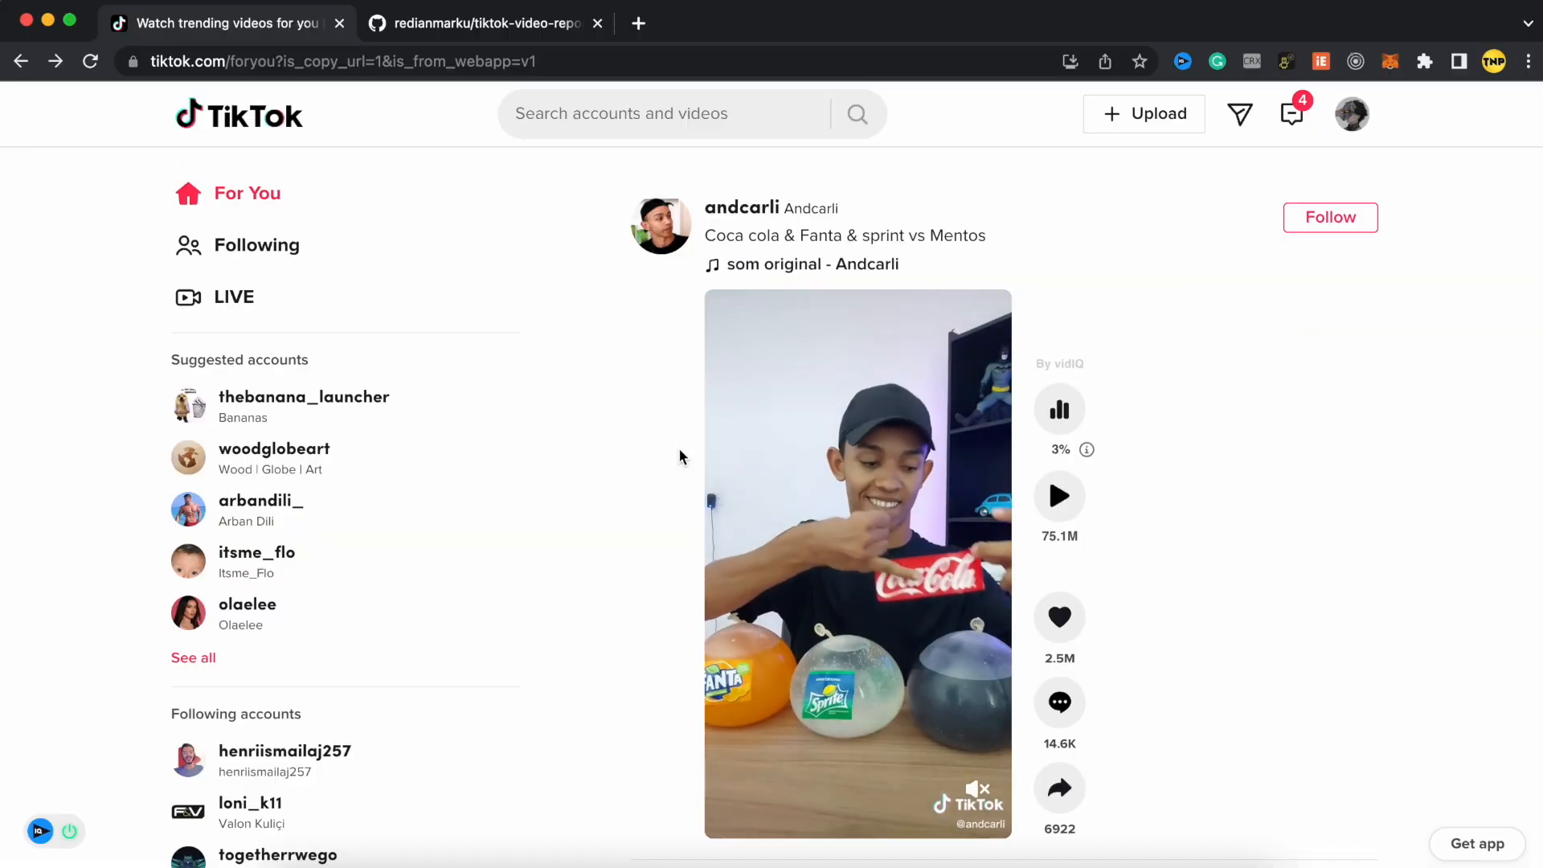
- Check the Coca cola vs Mentos video's report options on TikTok and return to the feed
scroll("down", 3)
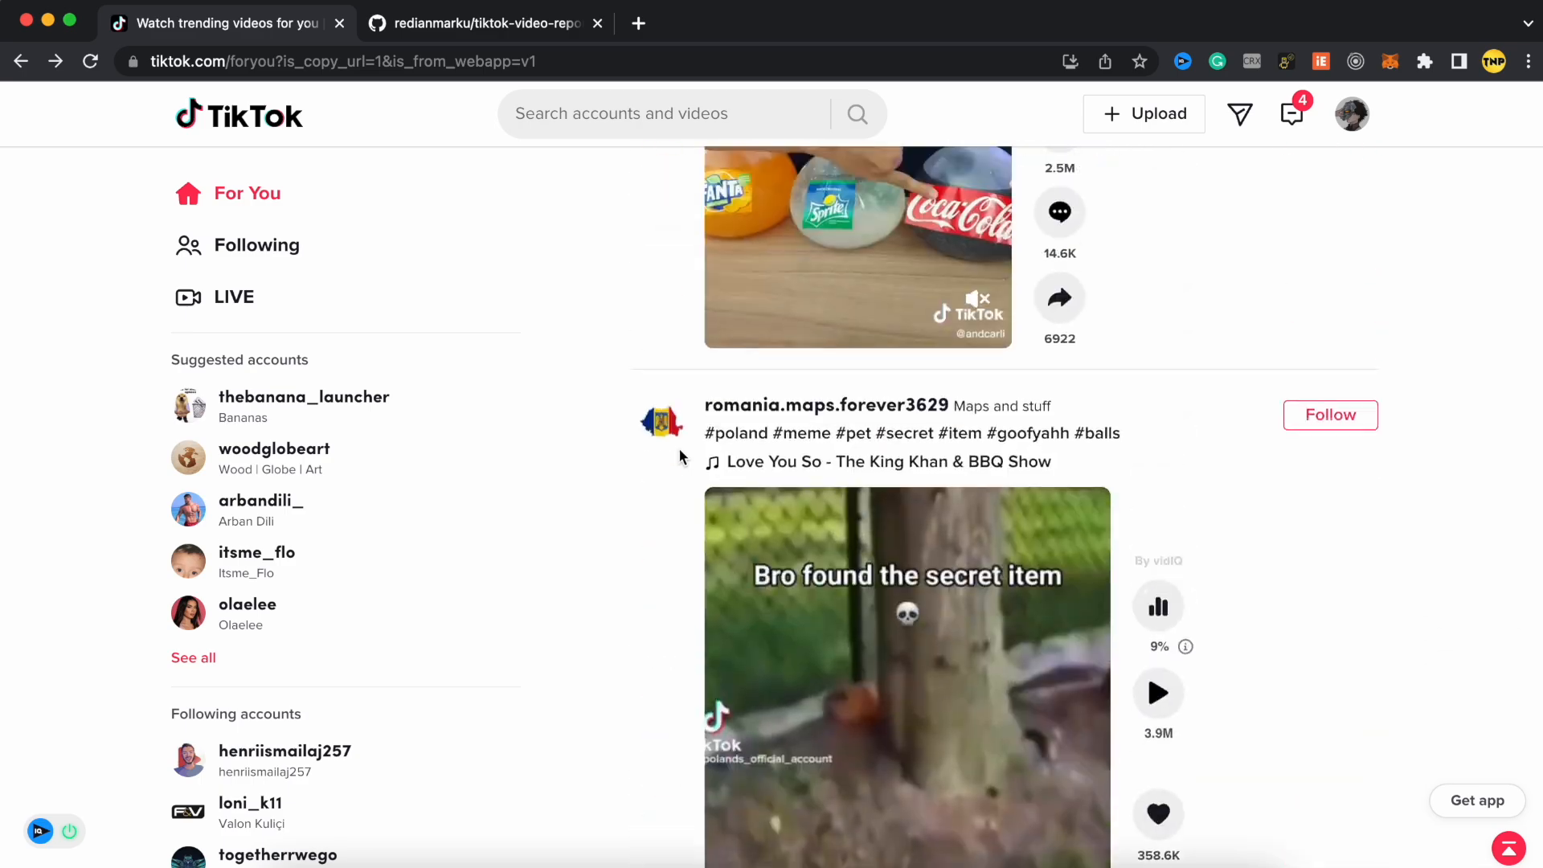
left_click(856, 246)
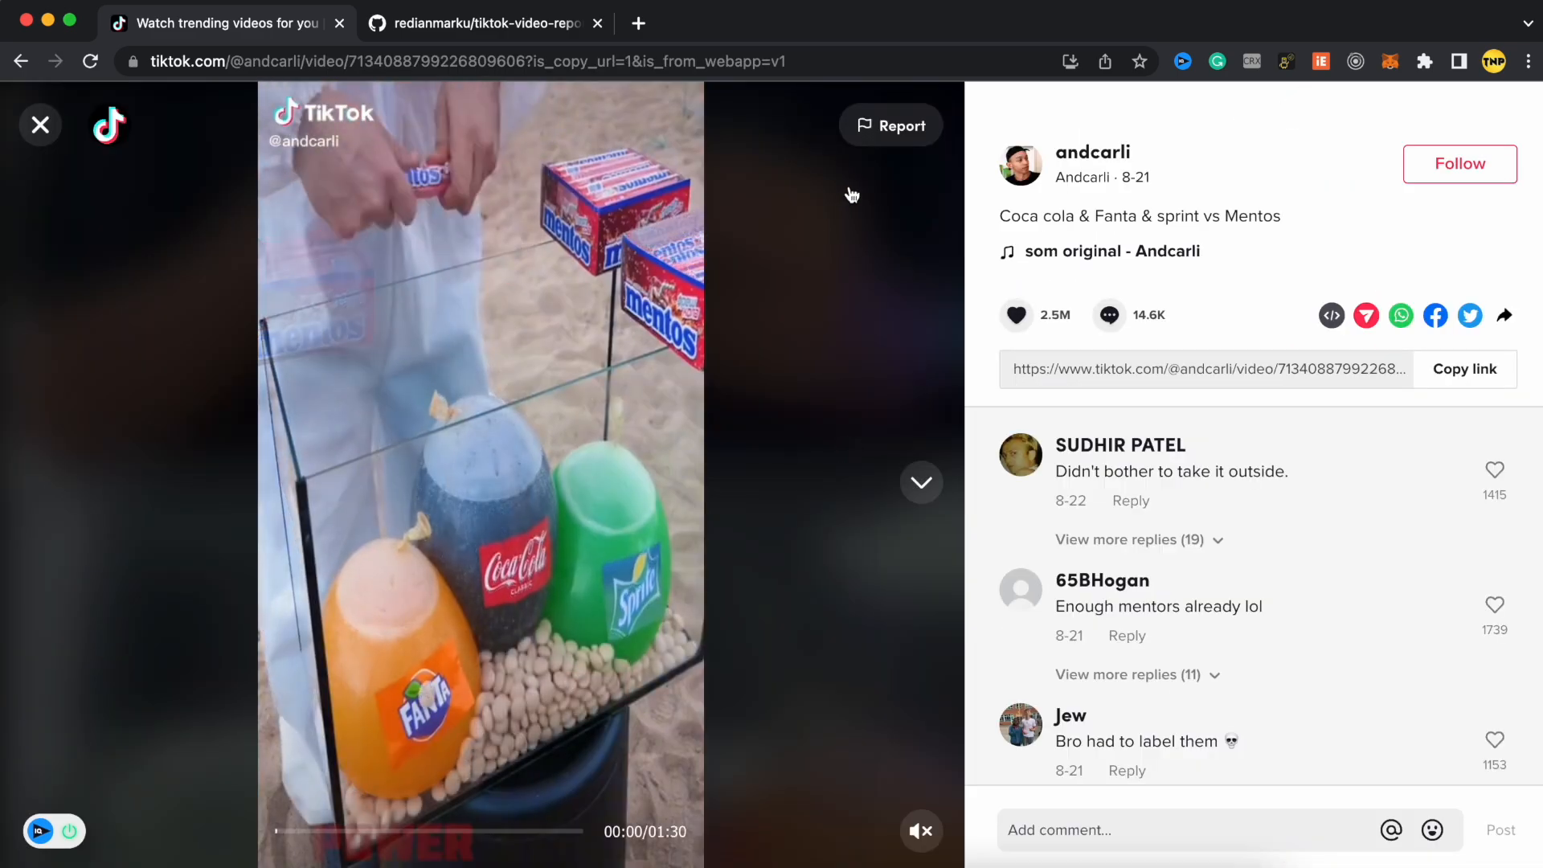
left_click(891, 125)
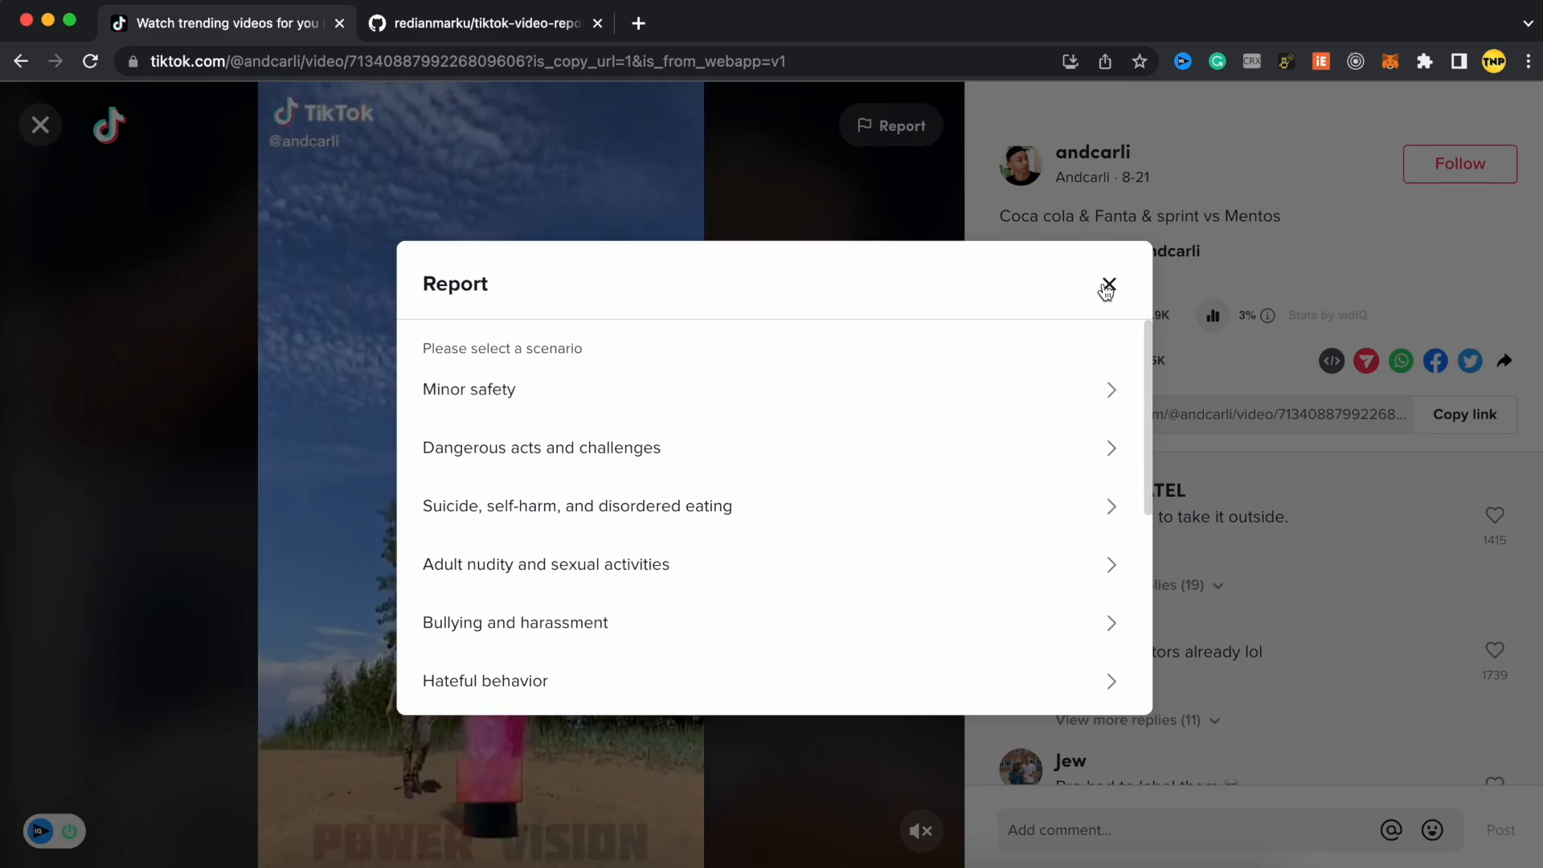
left_click(1108, 287)
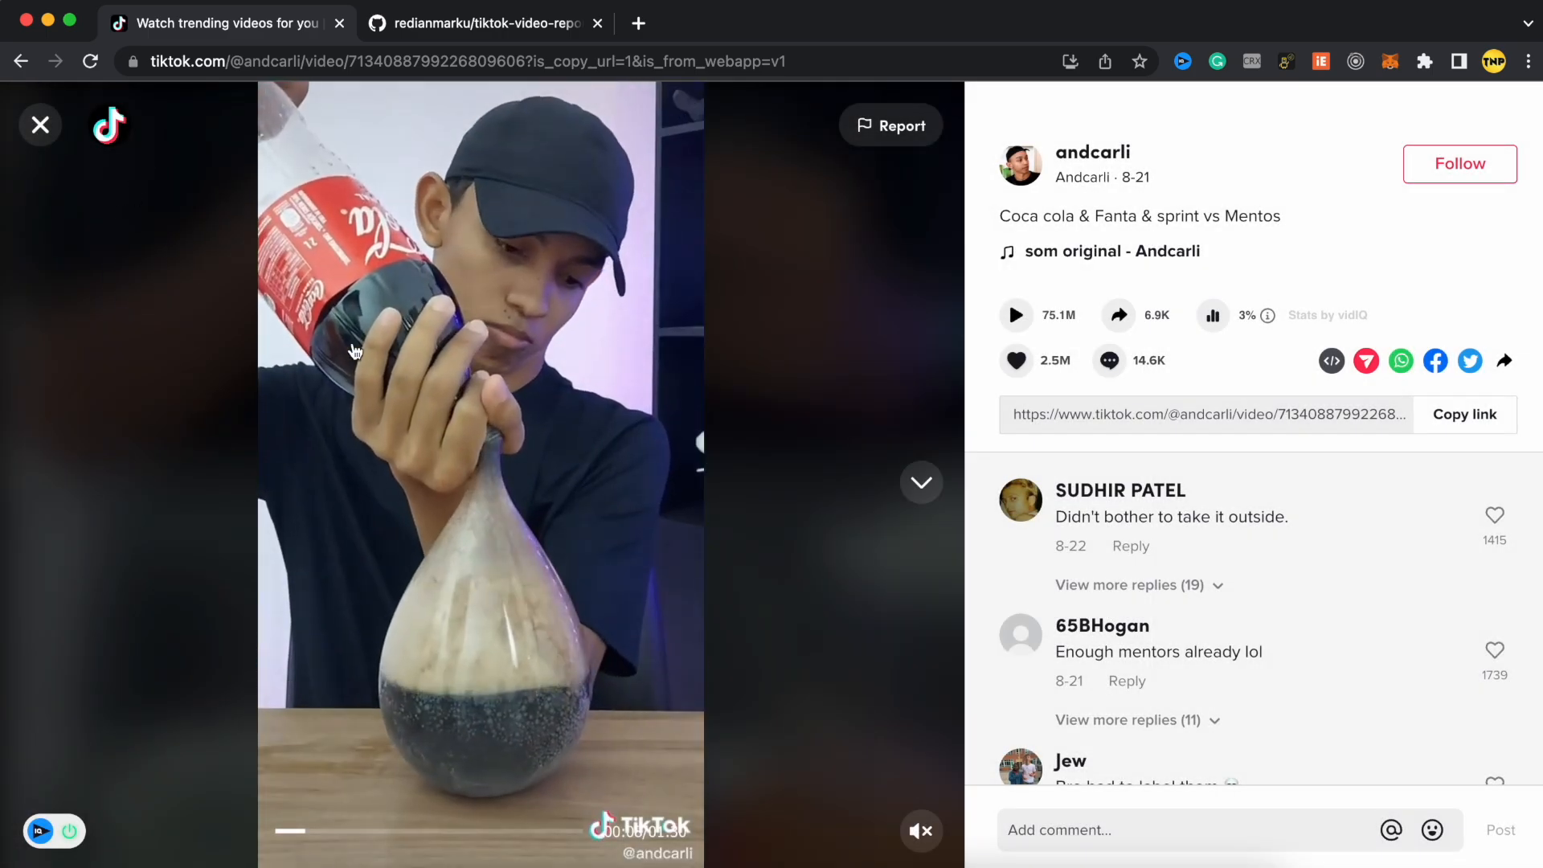
left_click(40, 125)
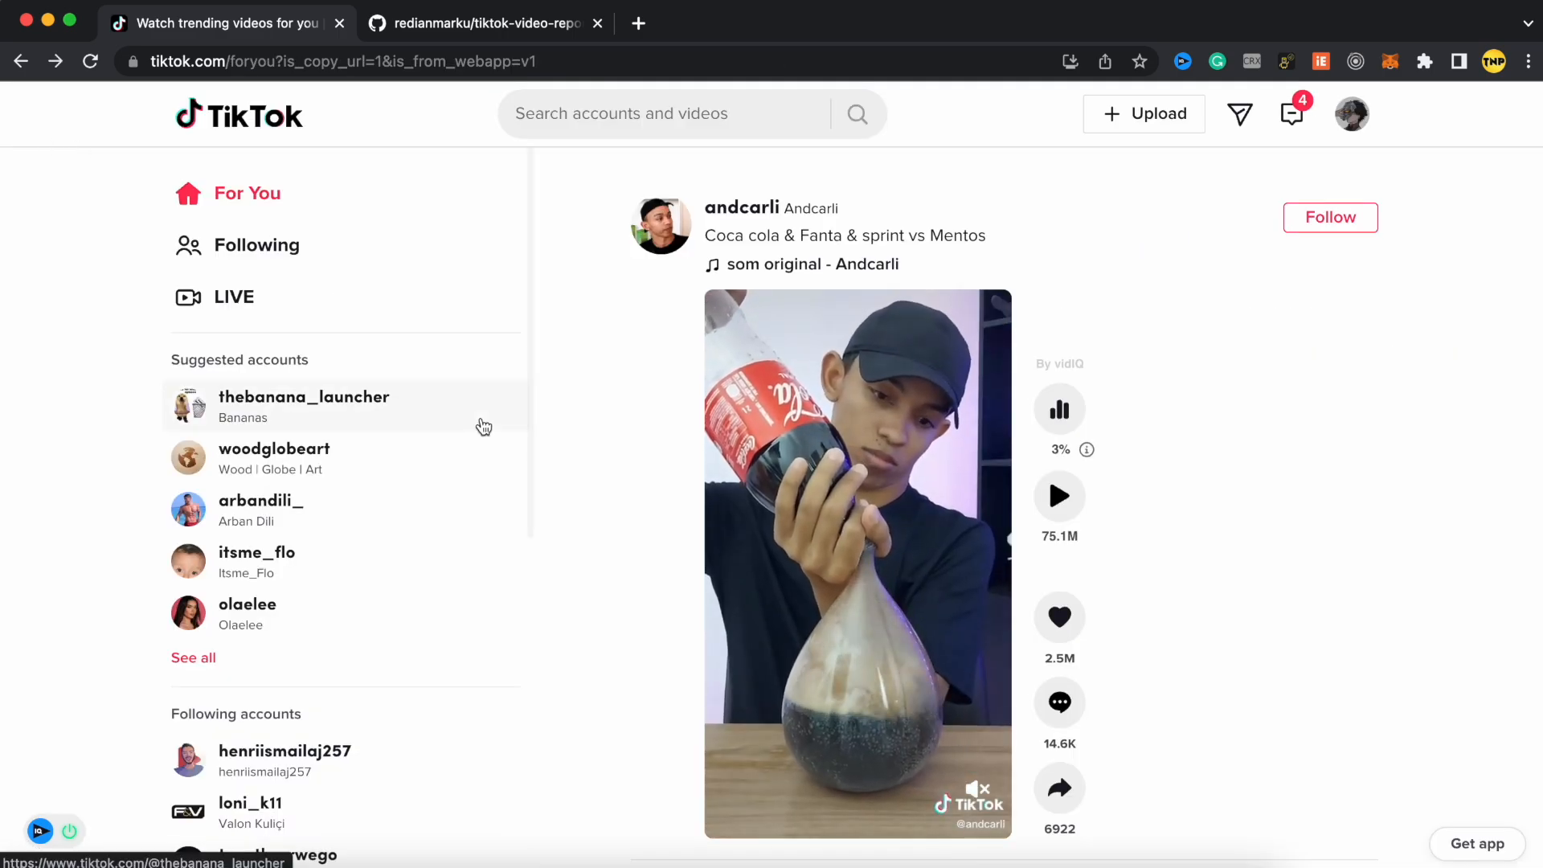
scroll("down", 3)
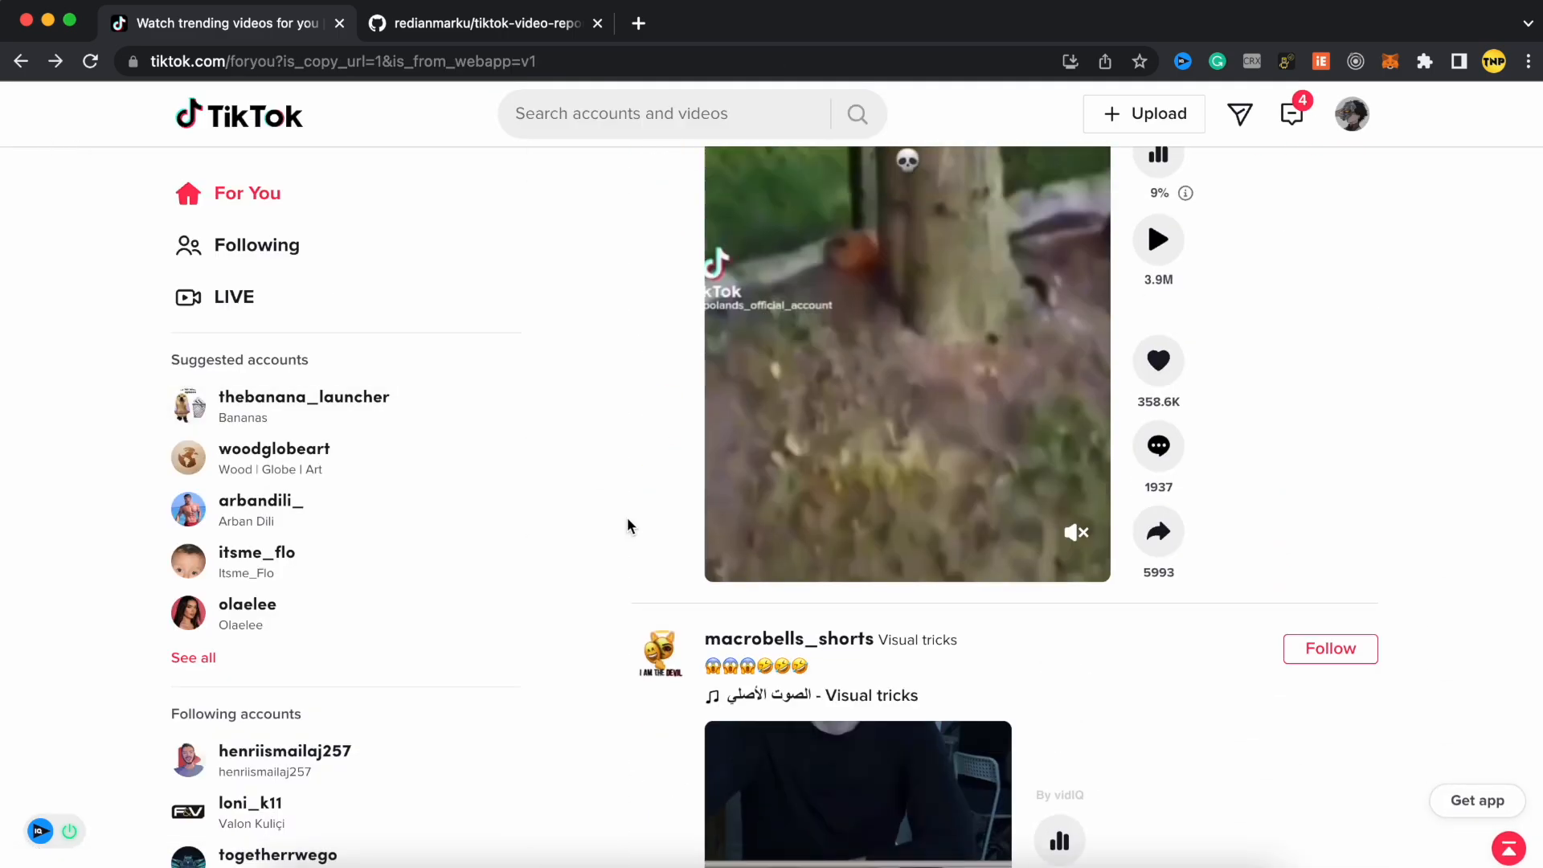
scroll("down", 3)
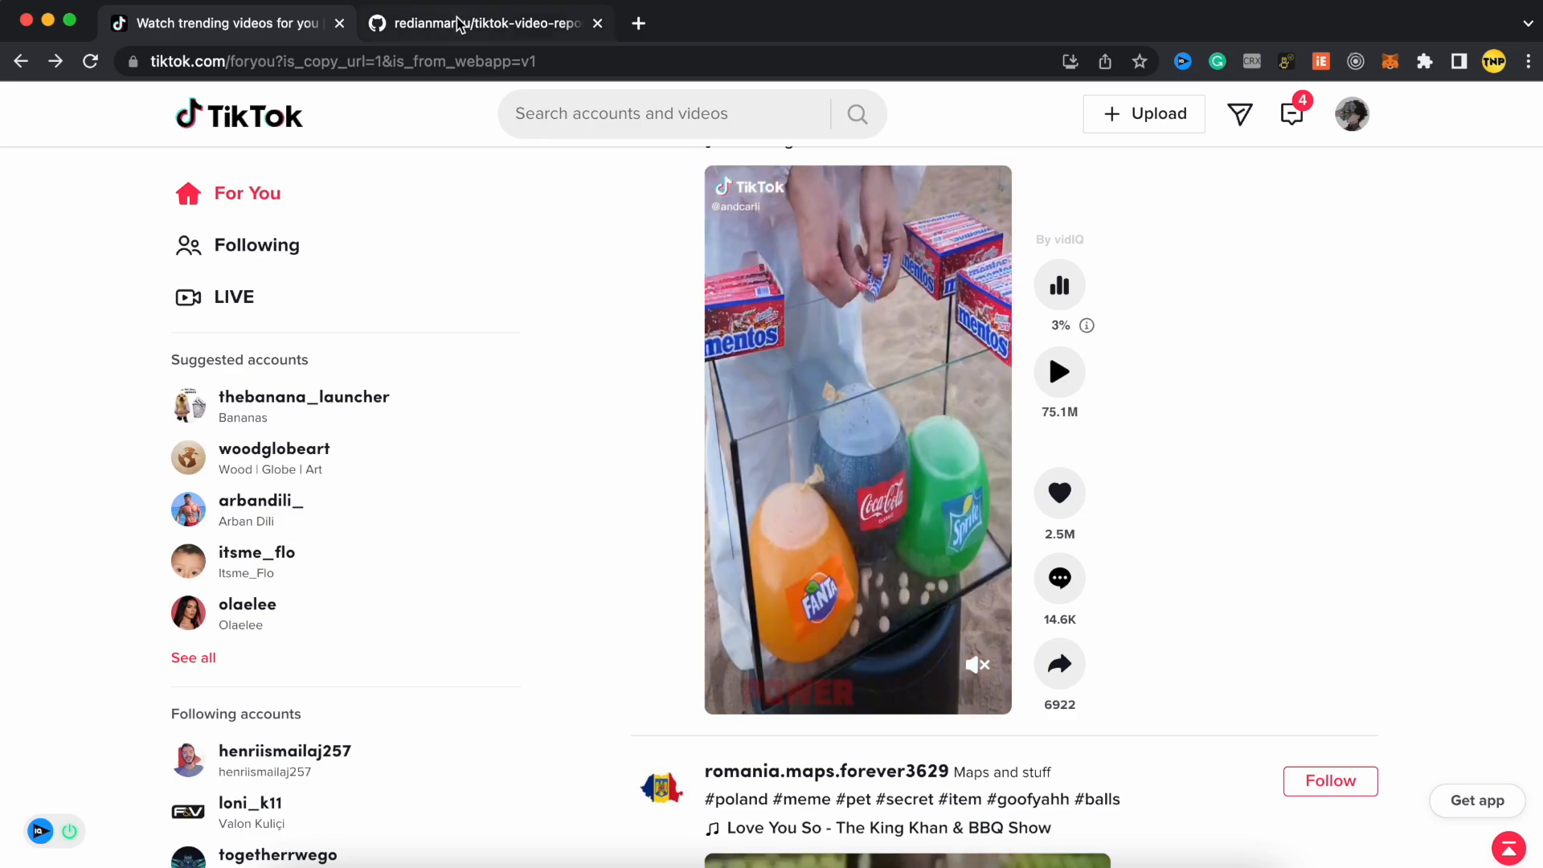
- Show the tiktok-video-reporter repository's clone and download options on GitHub
left_click(482, 23)
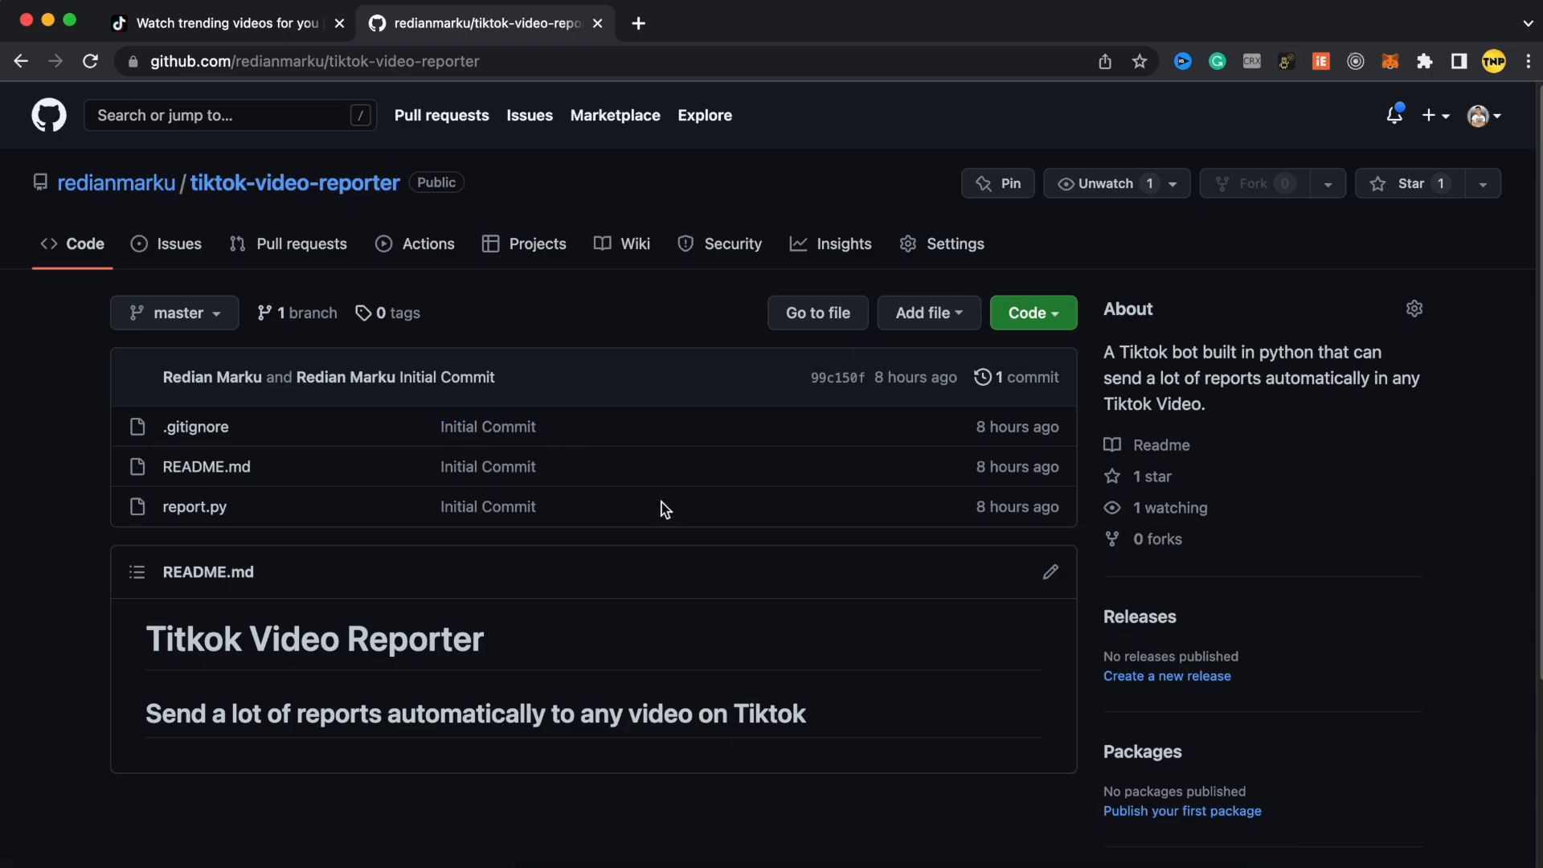
scroll("down", 3)
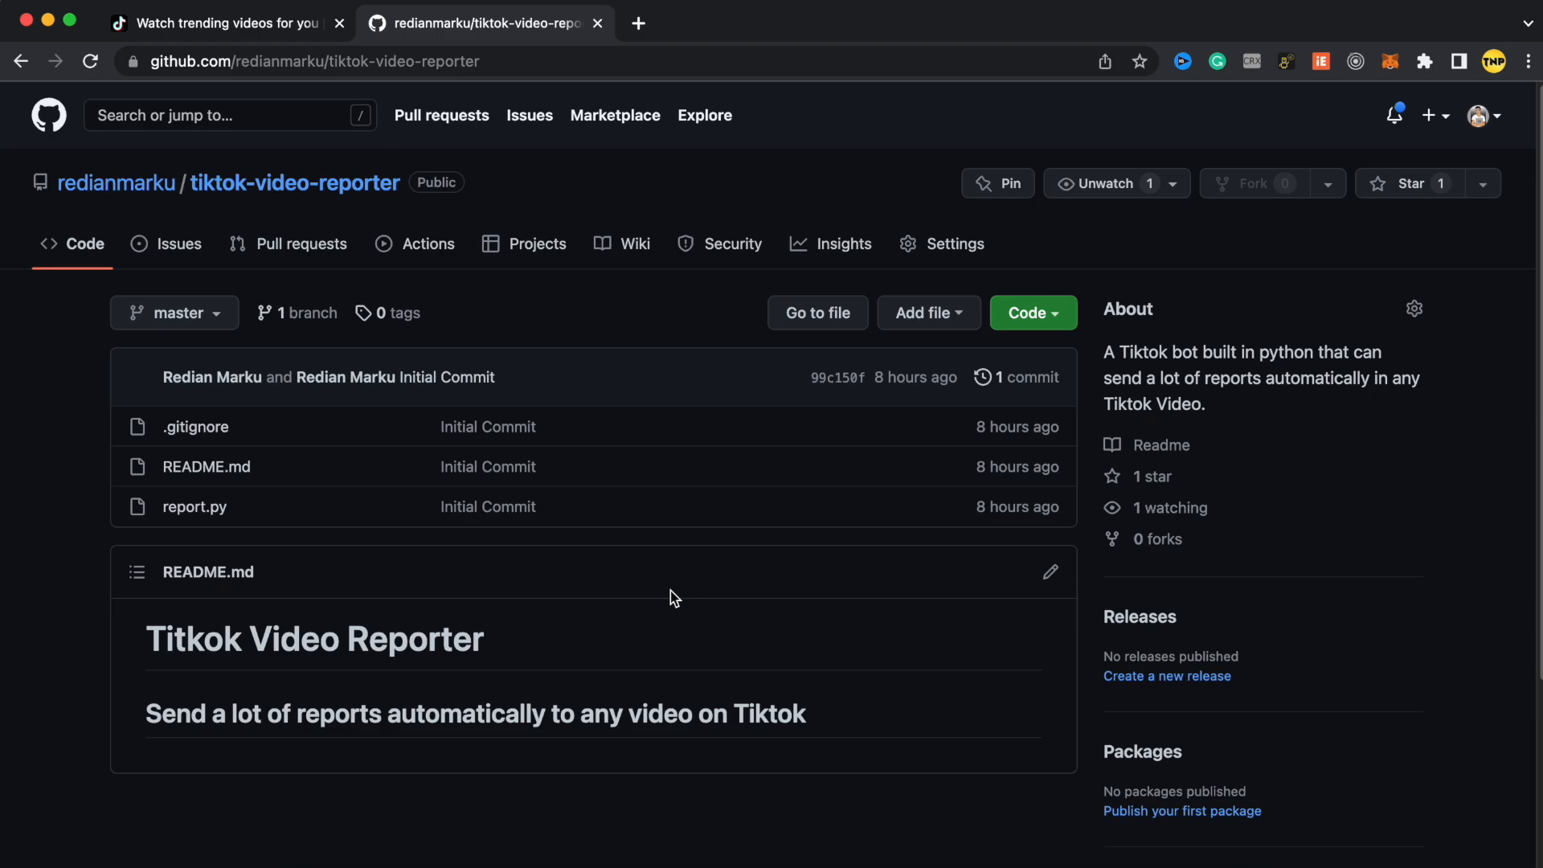
mouse_move(365, 443)
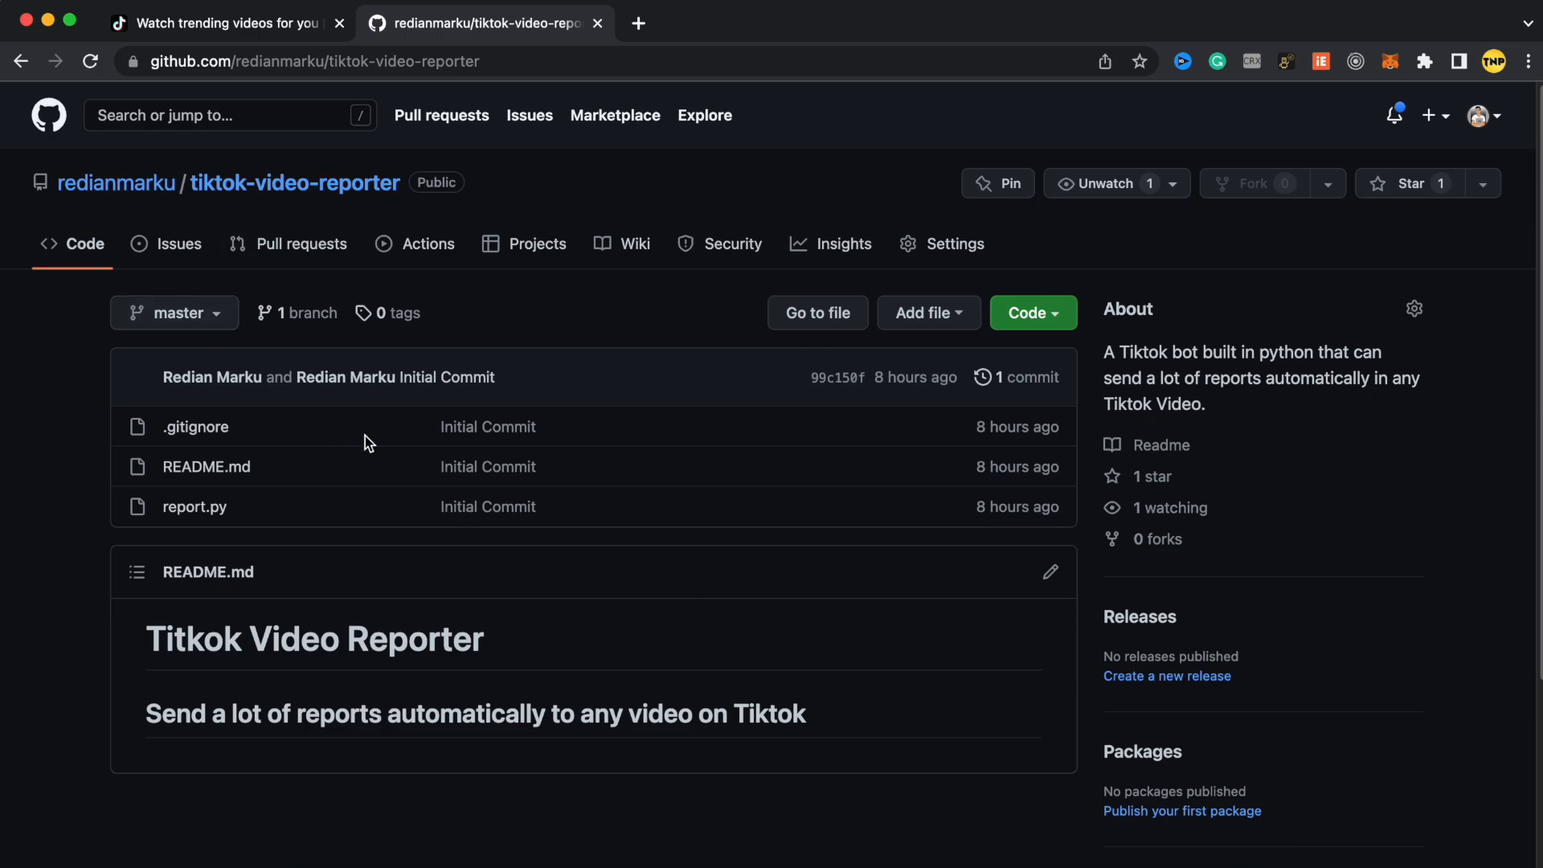
left_click(1028, 313)
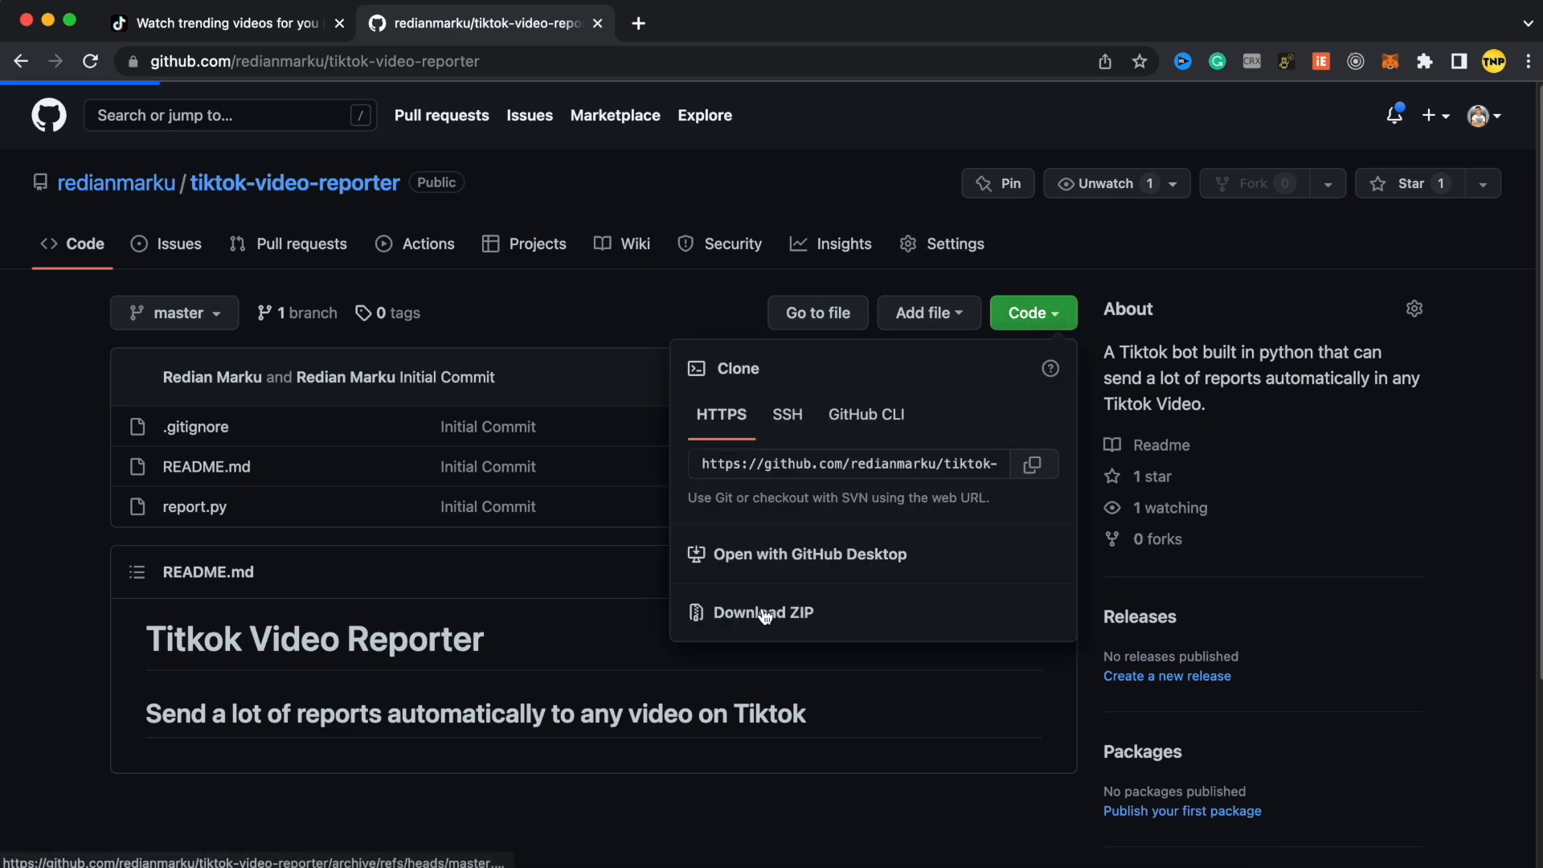
- Download the repository ZIP, extract it, and enter the tiktok-video-reporter-master folder on the Desktop
left_click(762, 613)
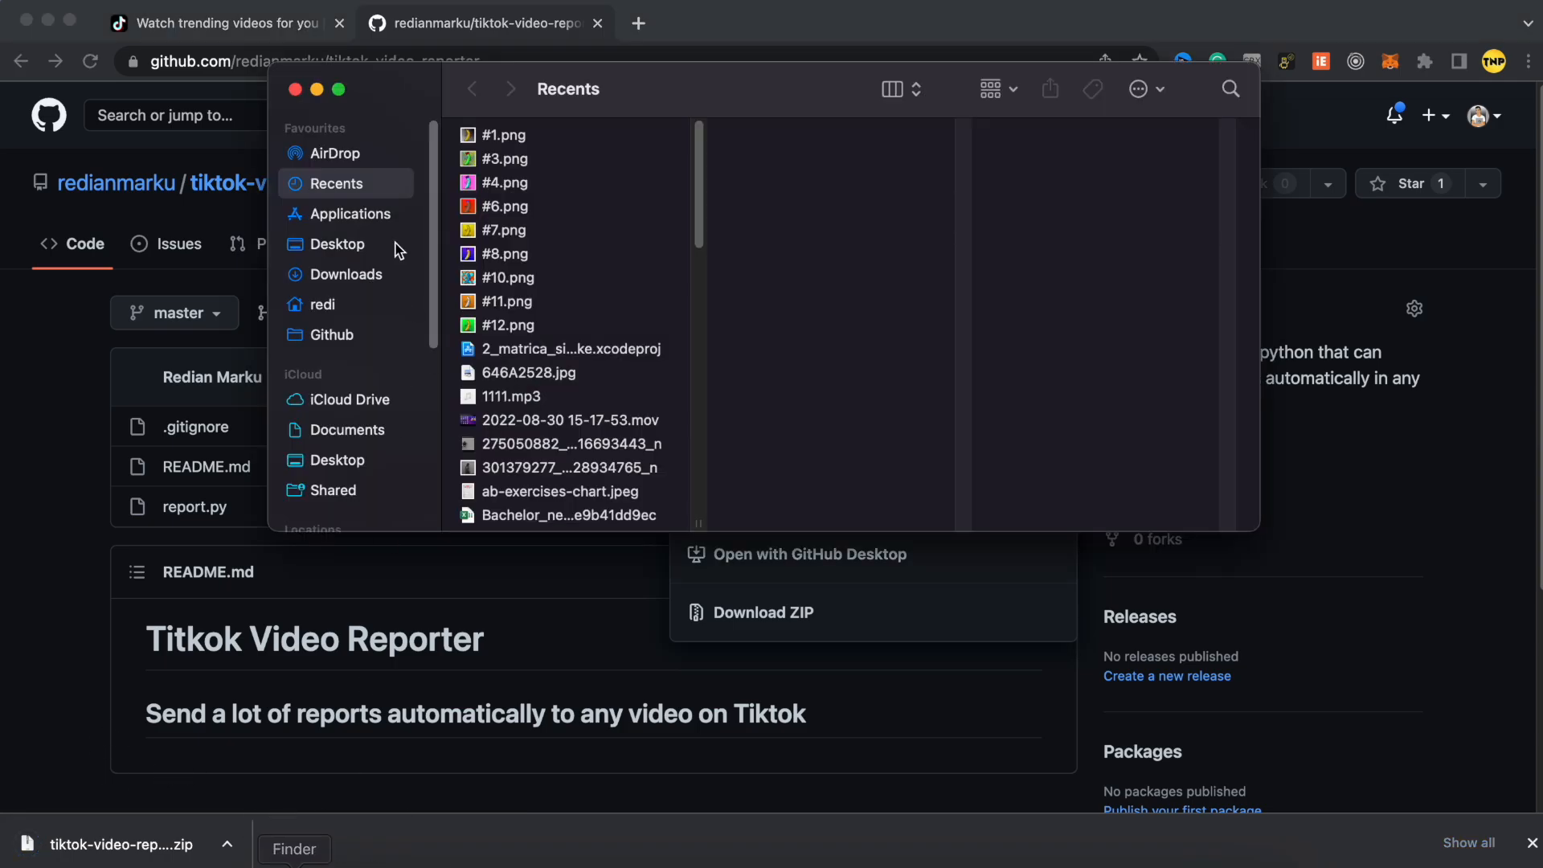
left_click(348, 275)
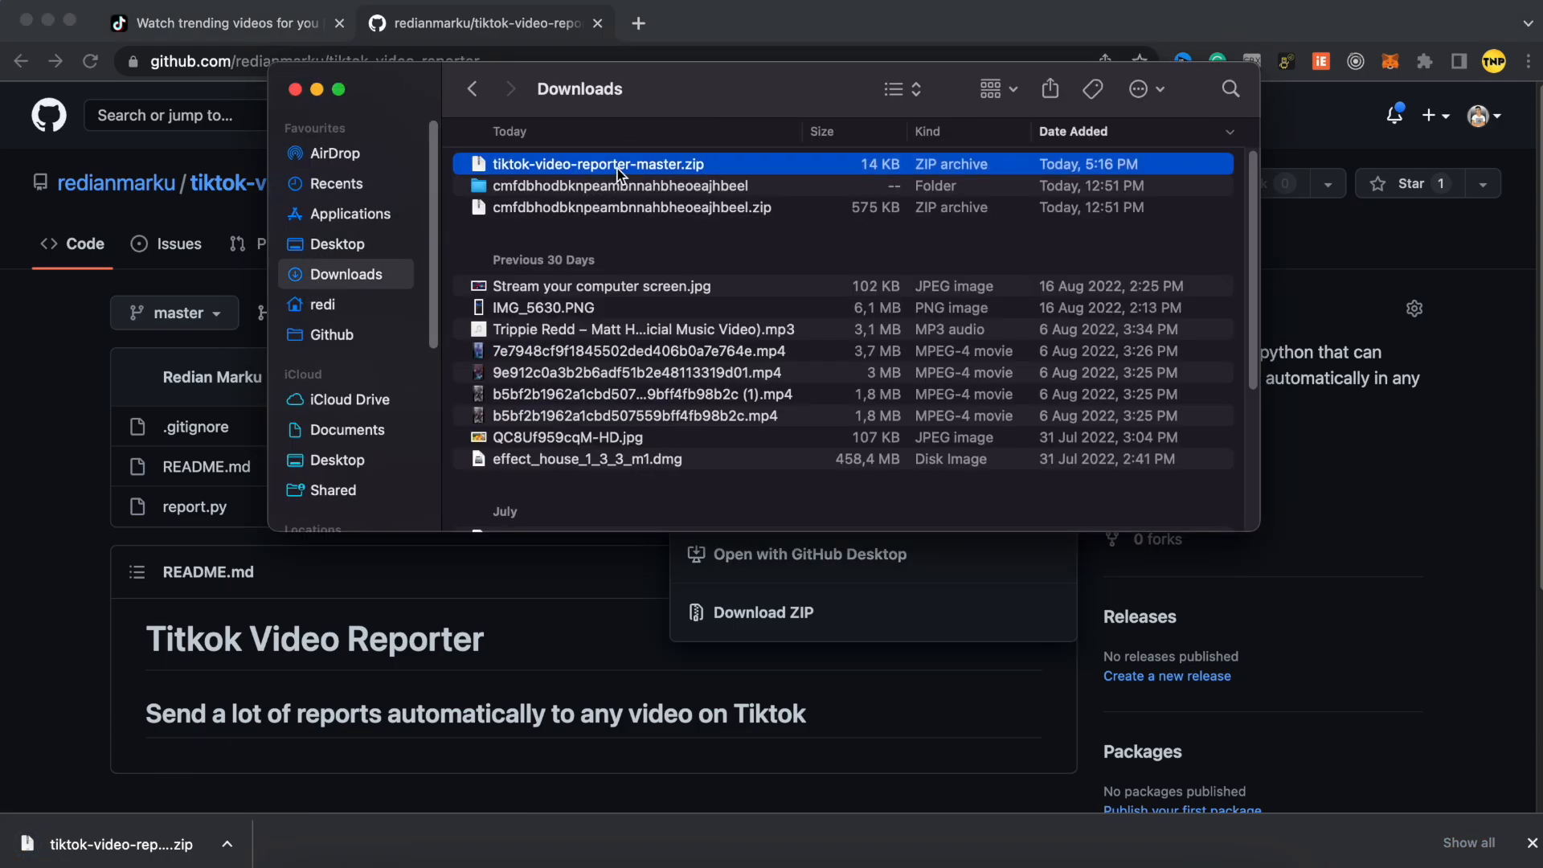
double_click(598, 164)
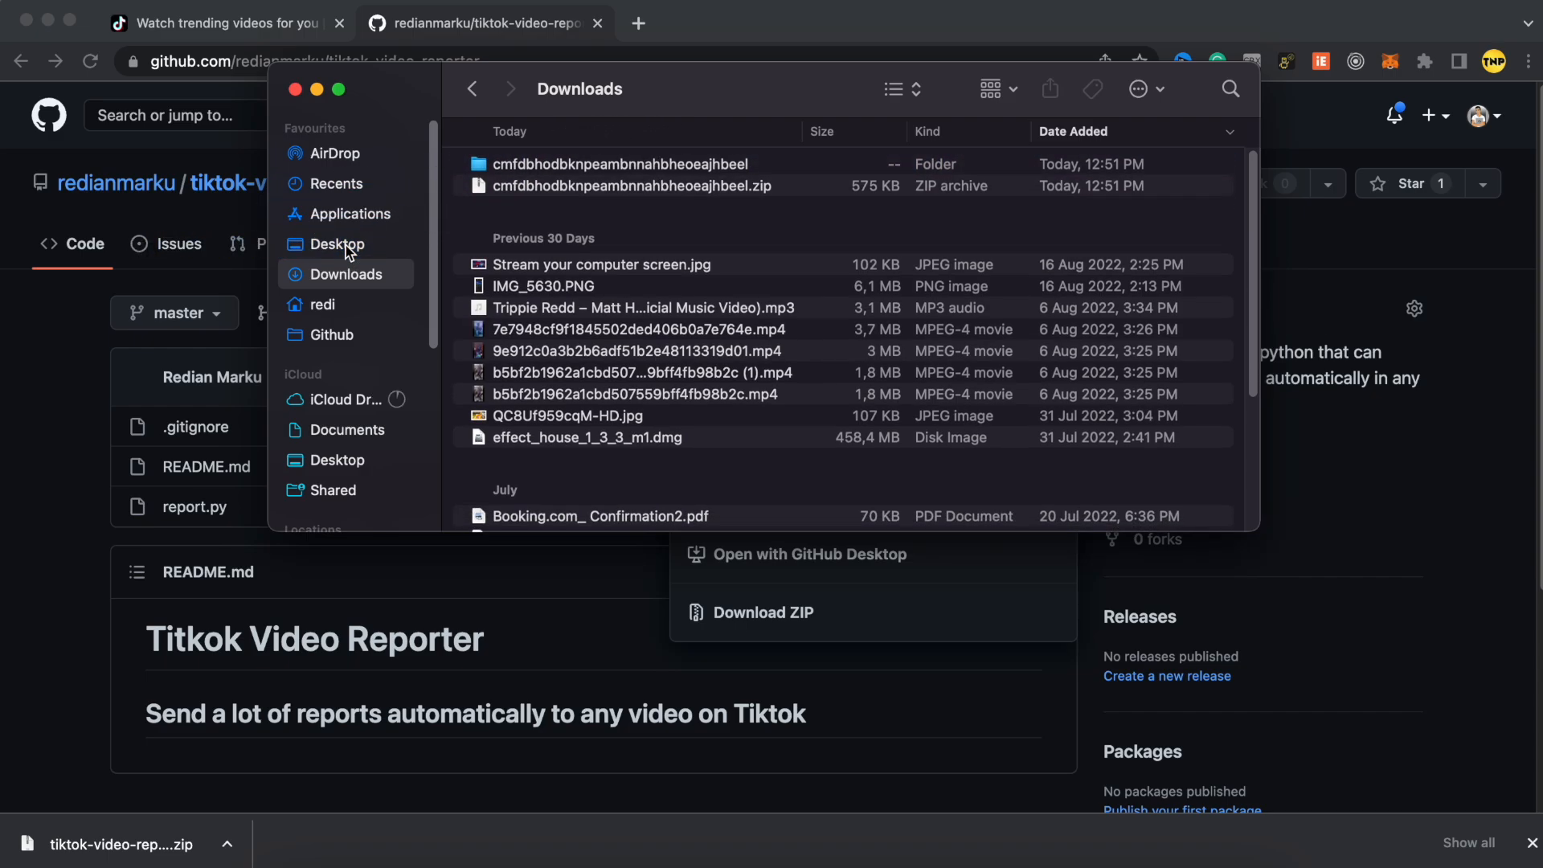
left_click(335, 243)
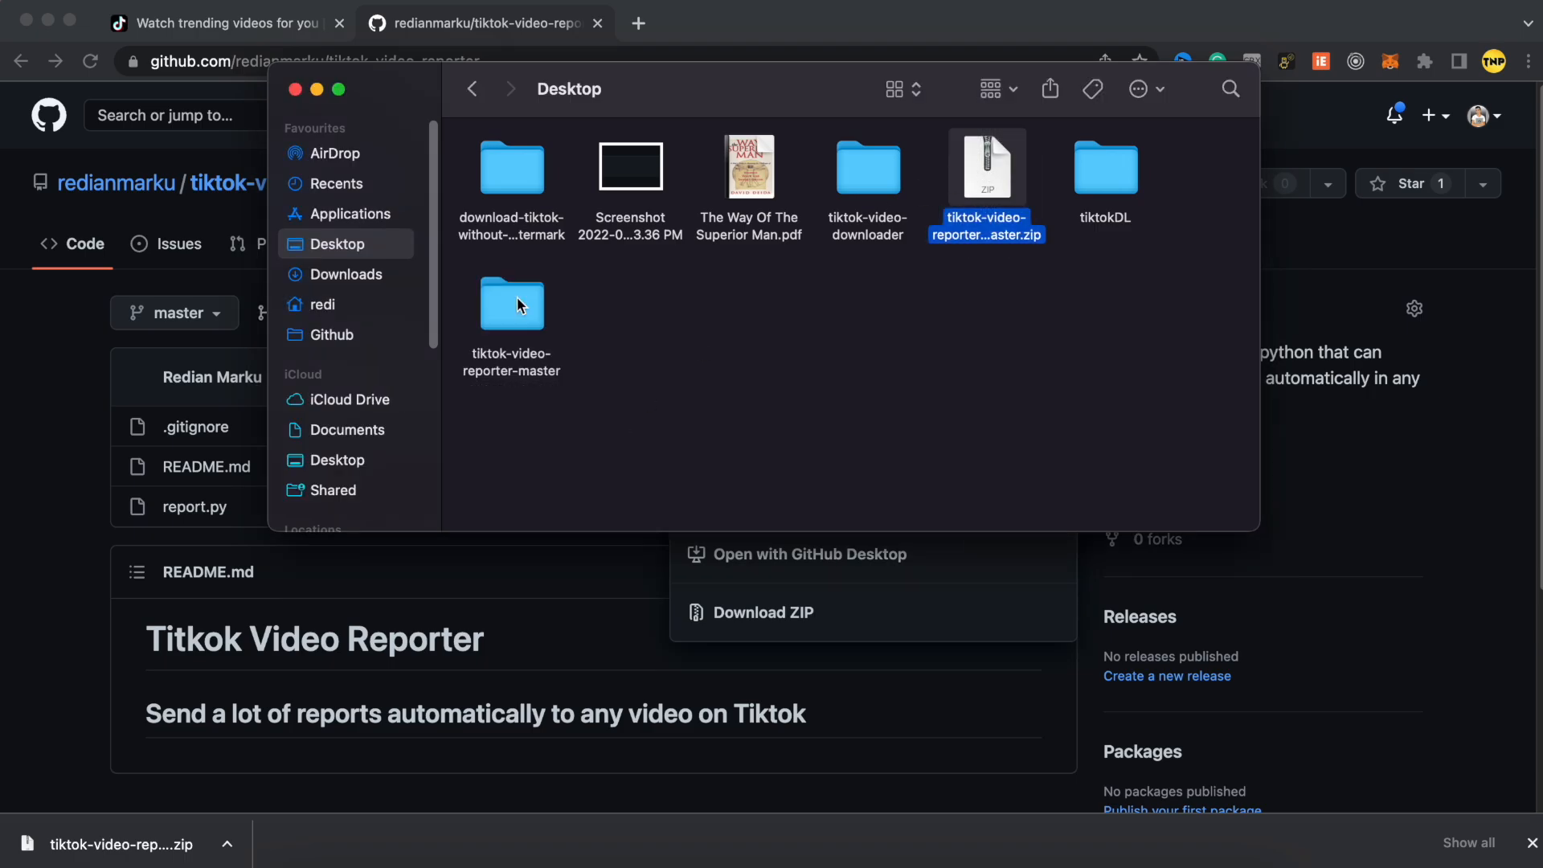
double_click(511, 306)
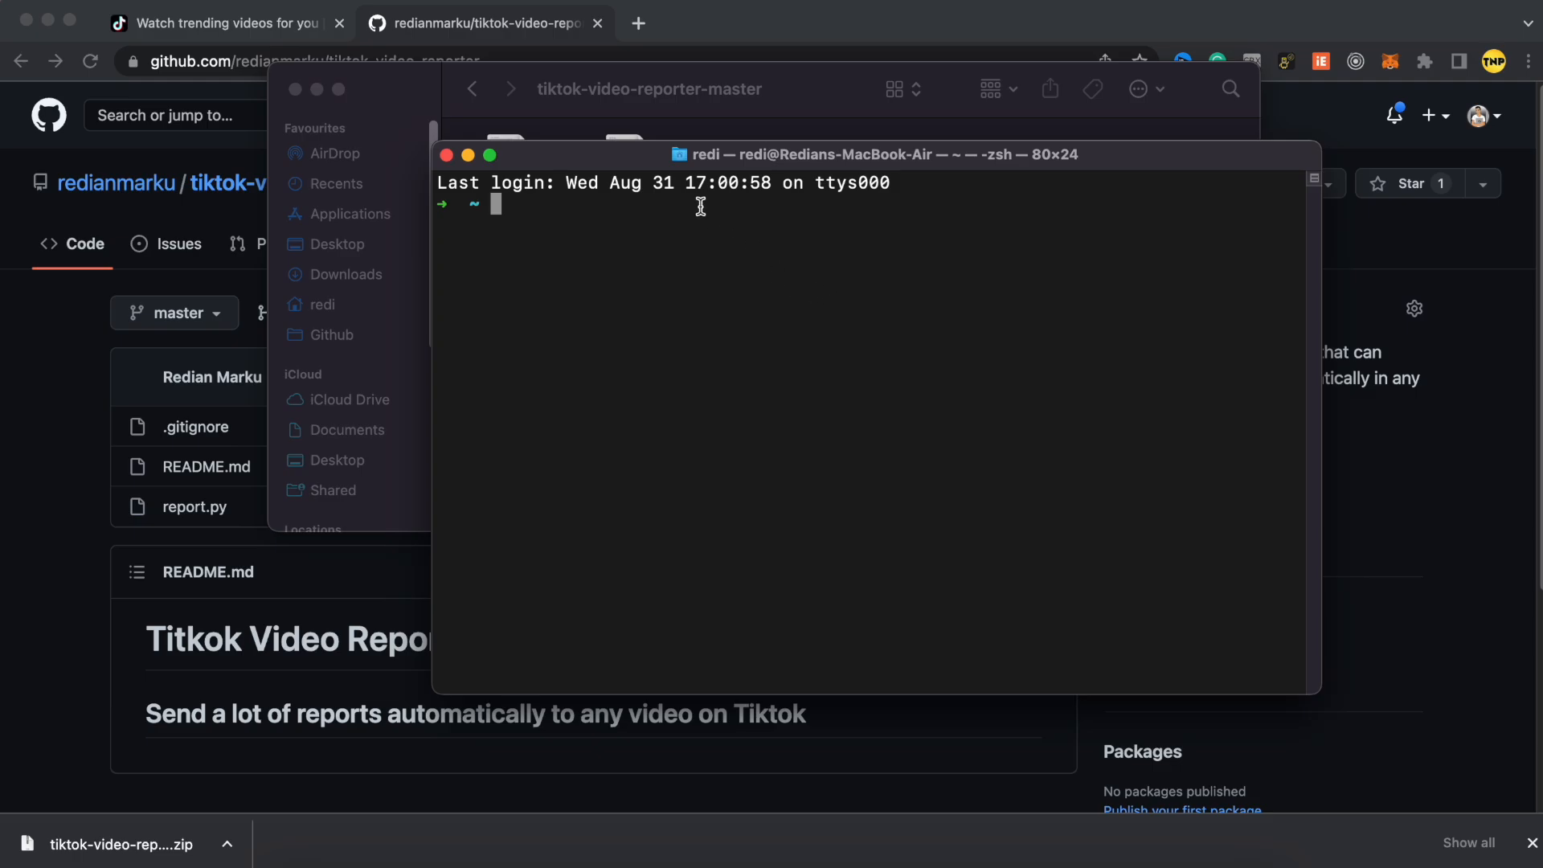
- Launch Terminal, cd into Desktop then tiktok-video-reporter-master, and list README.md and report.py
type("terminal")
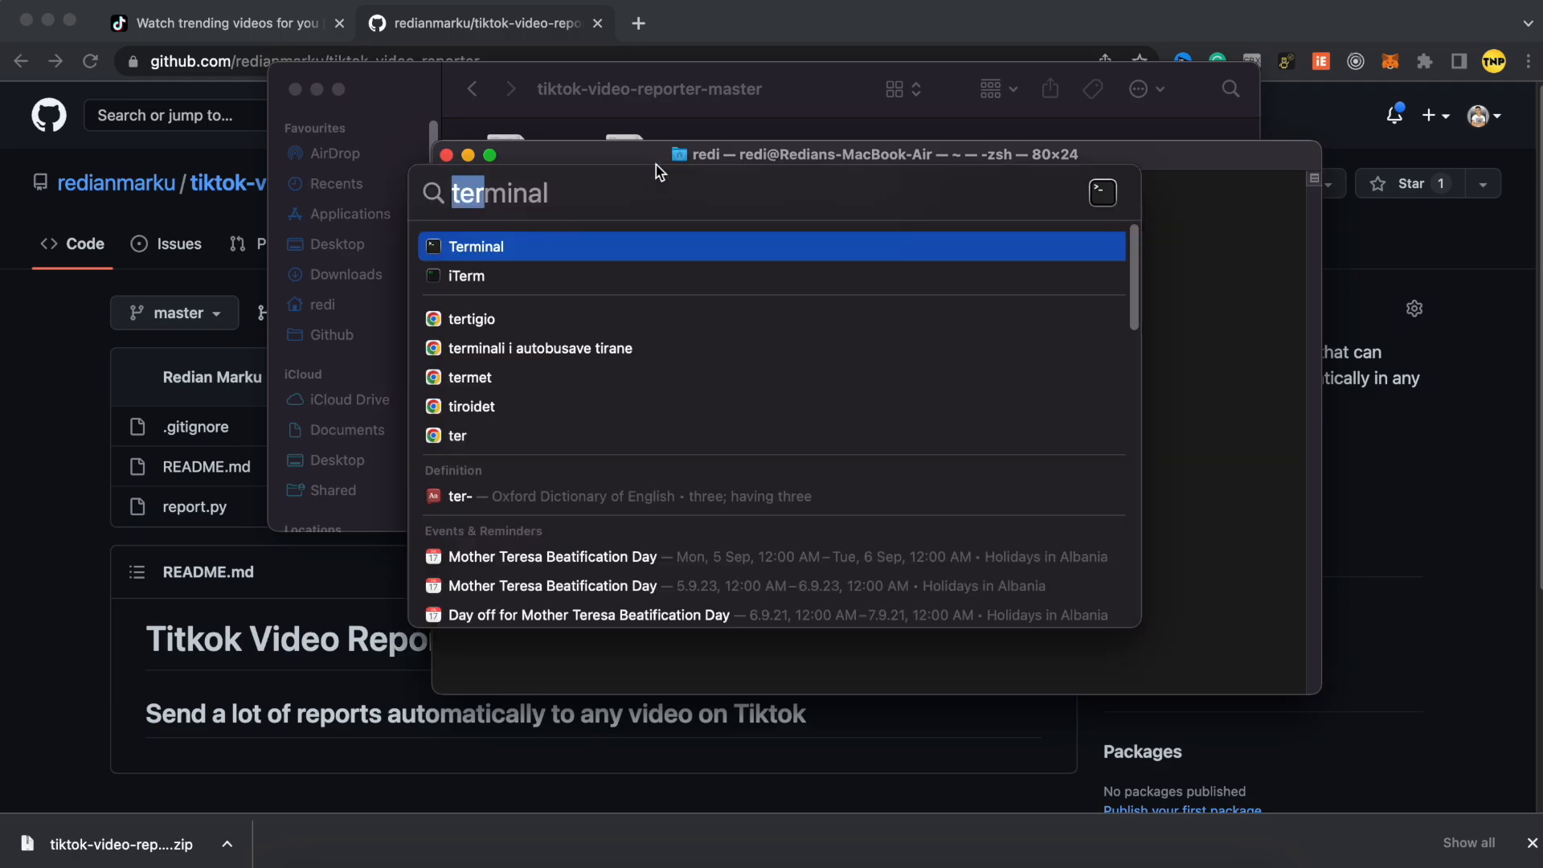
type("cmd")
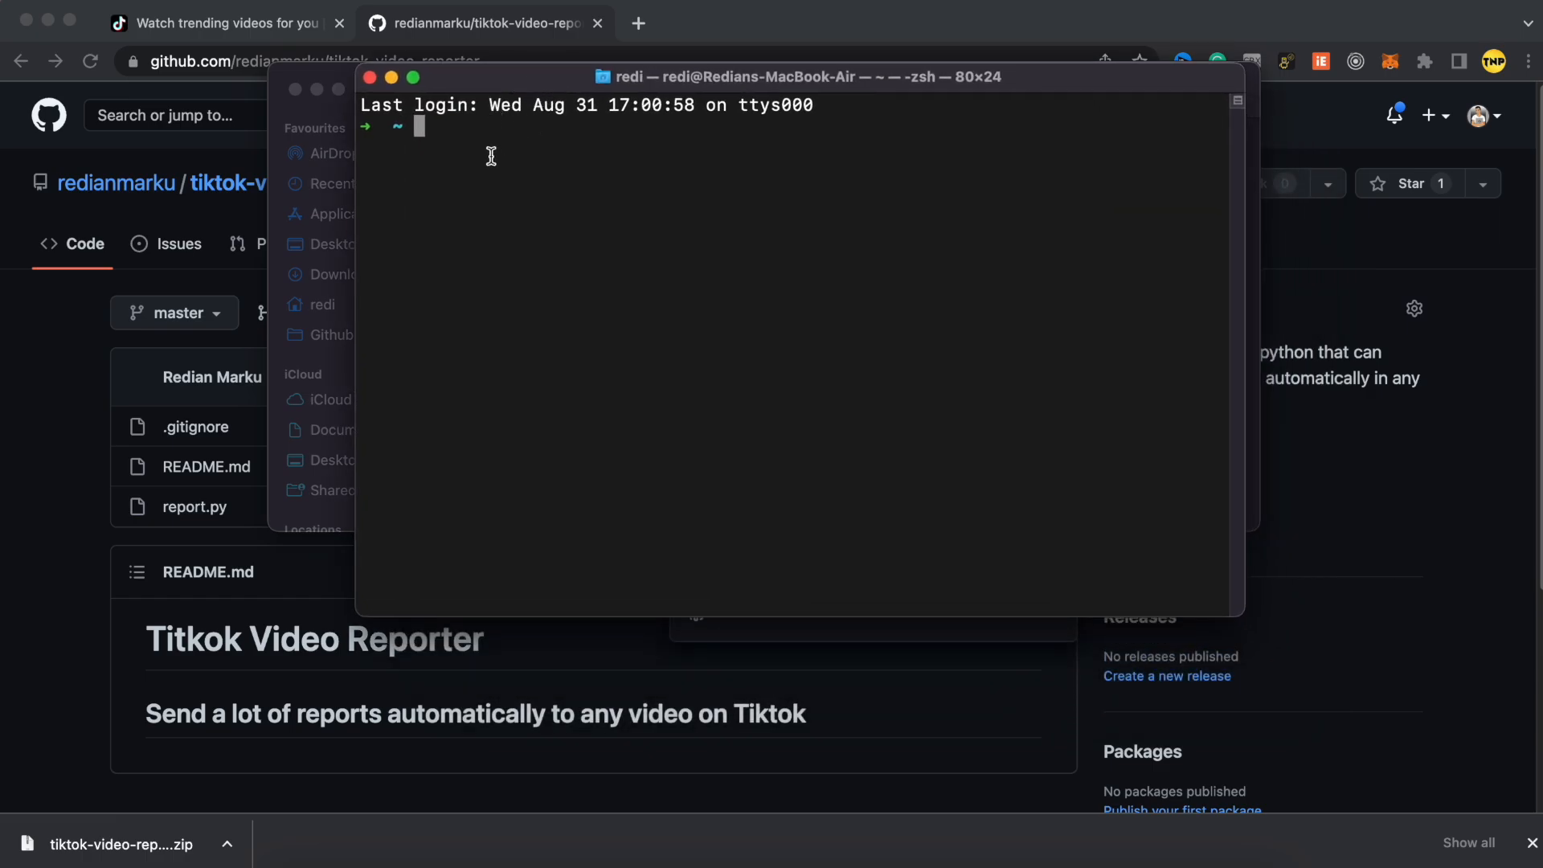
type("cd")
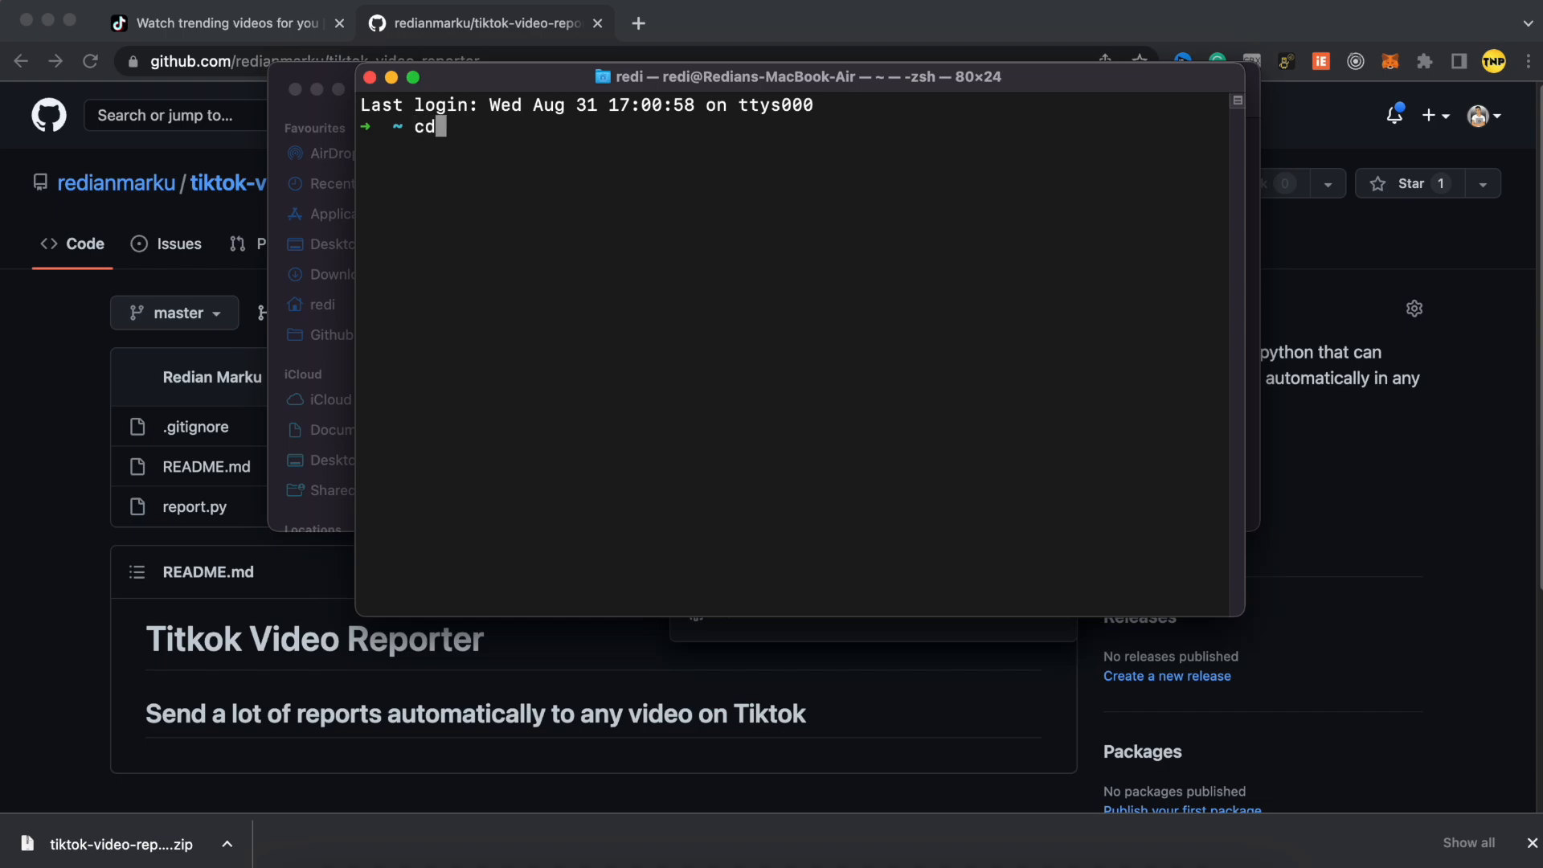
type("Desktop")
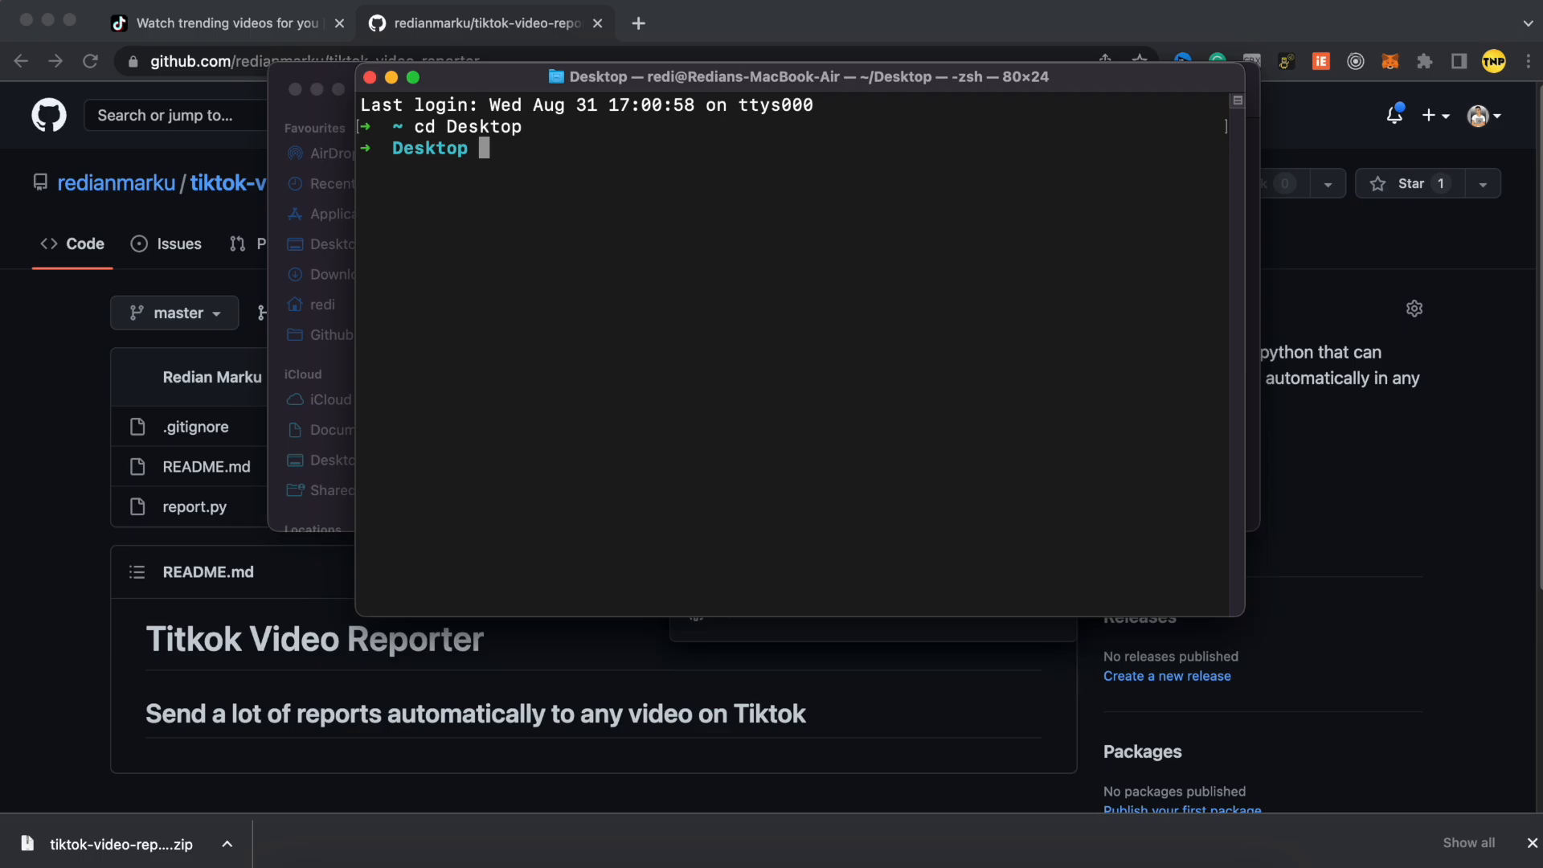
type("ls")
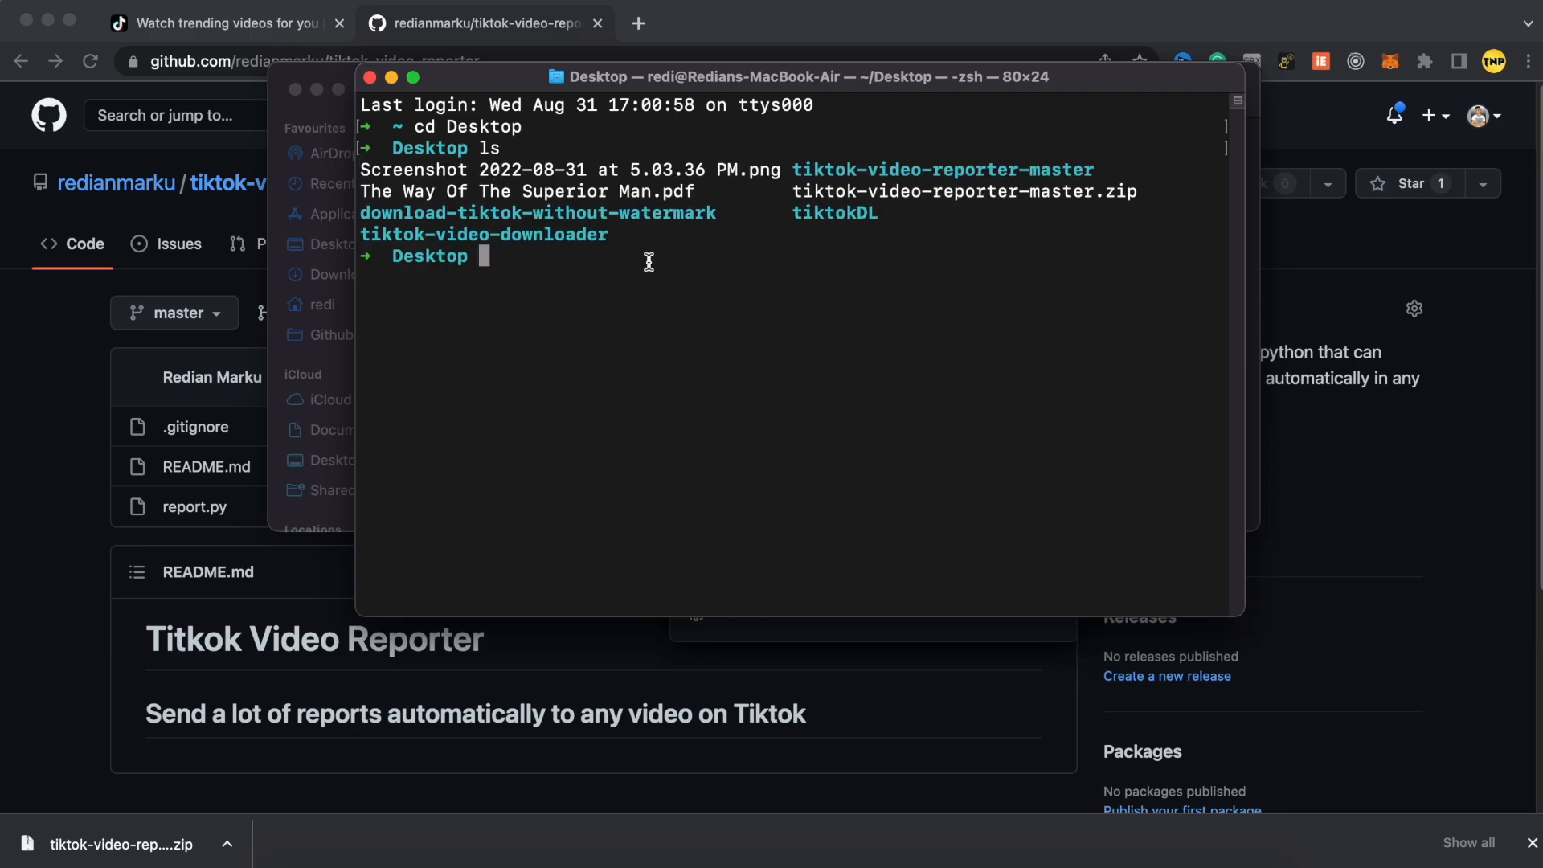
mouse_move(364, 226)
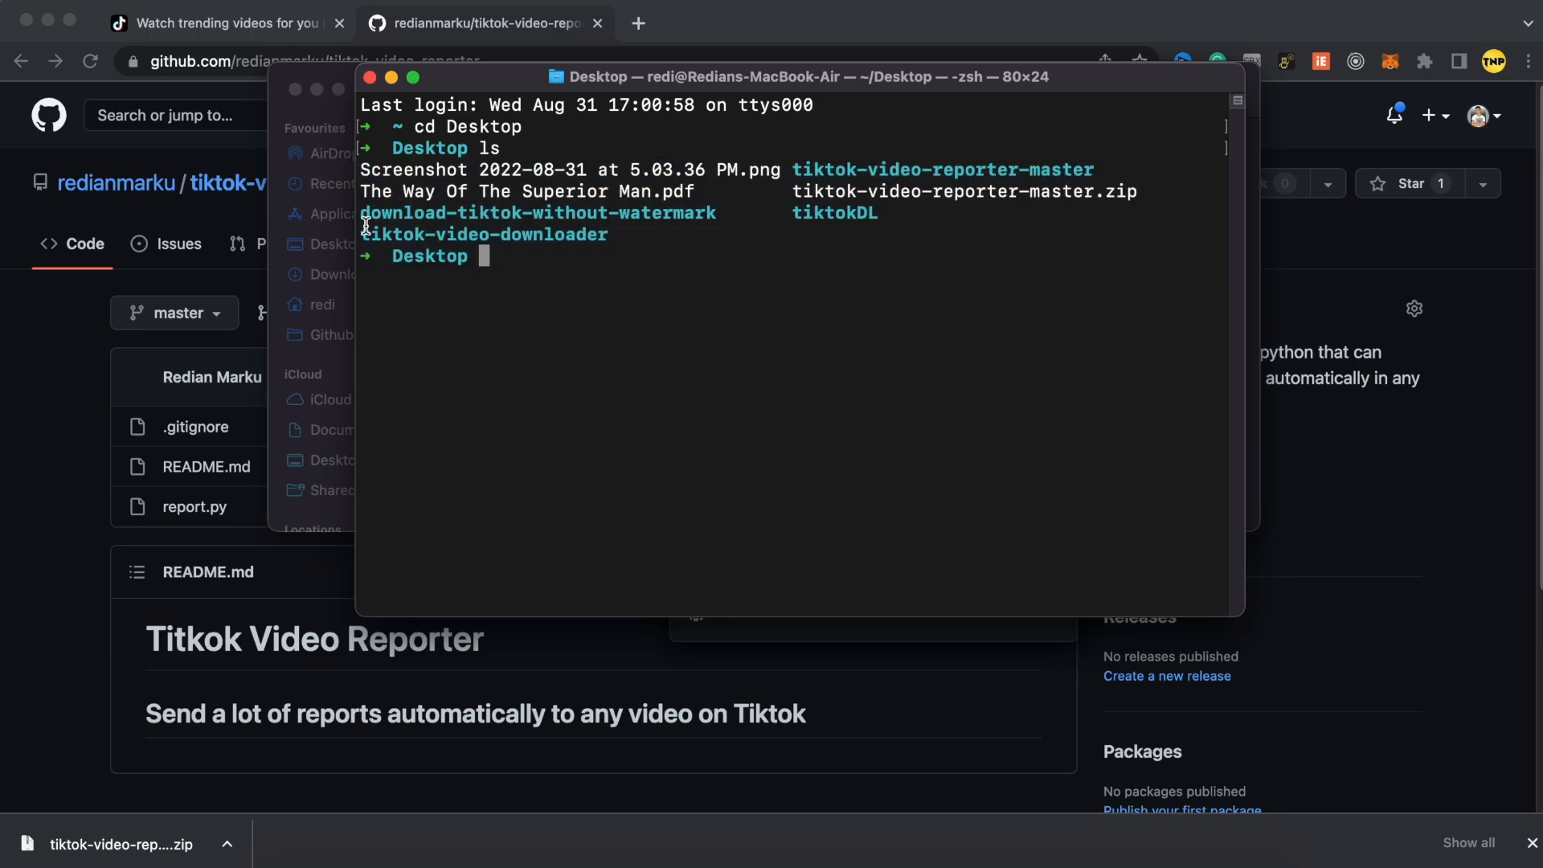
mouse_move(834, 177)
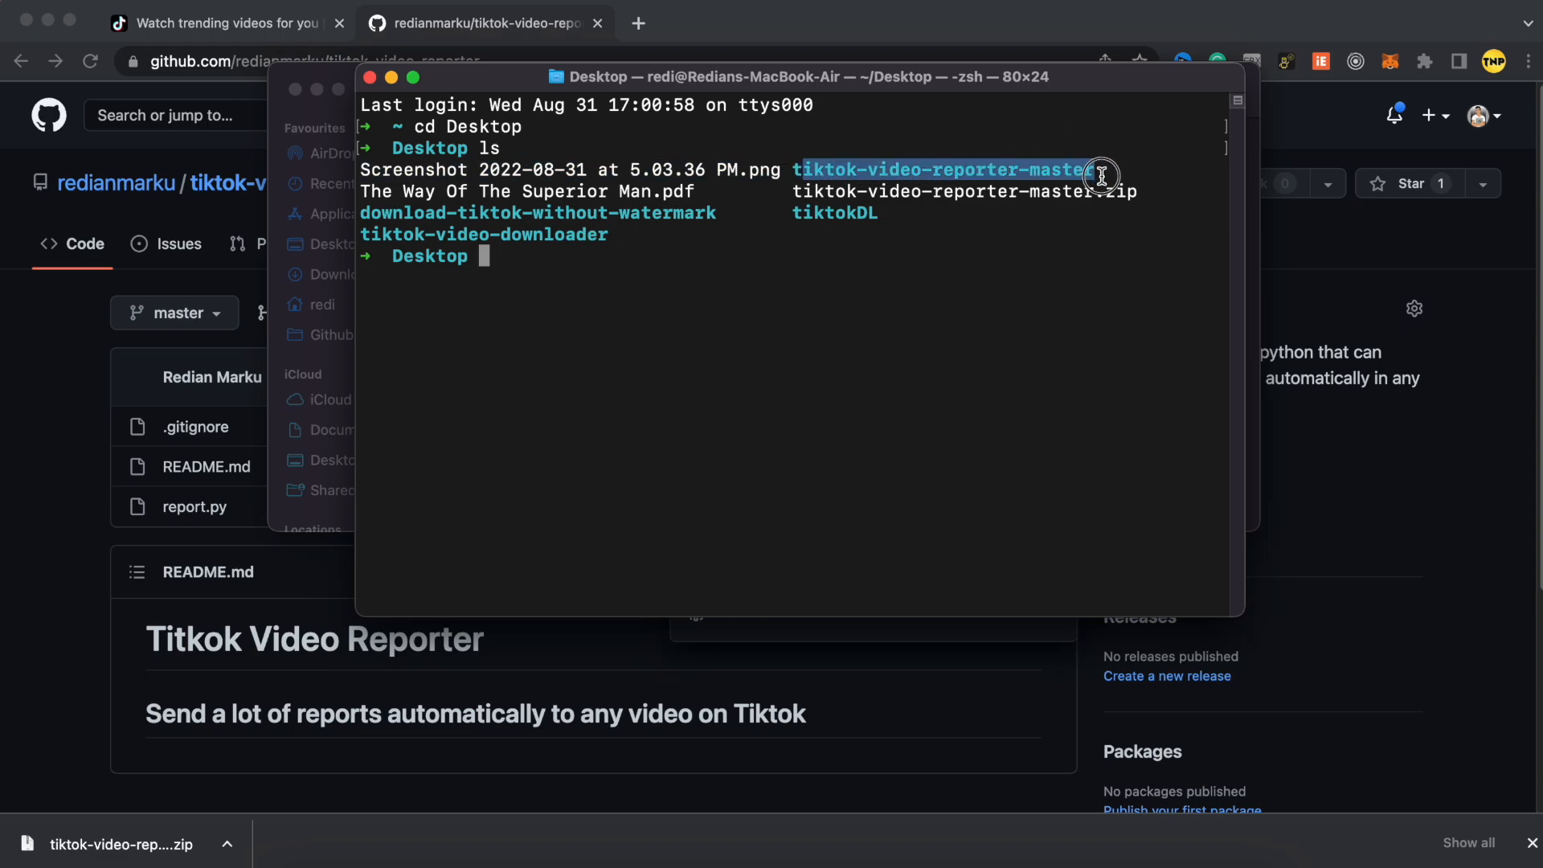
type("cd tiktok-video-reporter-master")
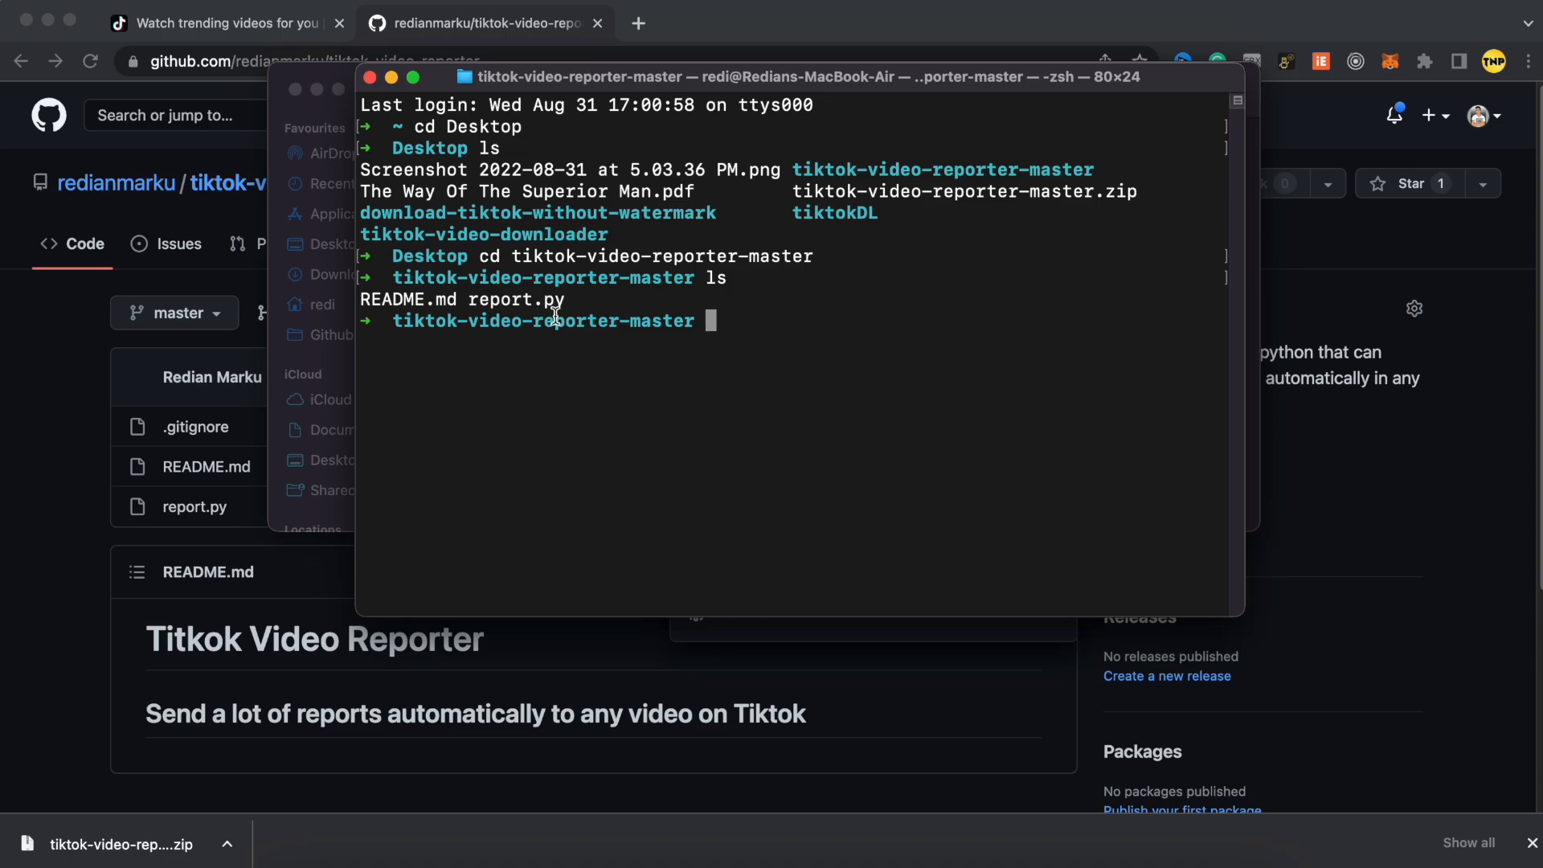
mouse_move(579, 328)
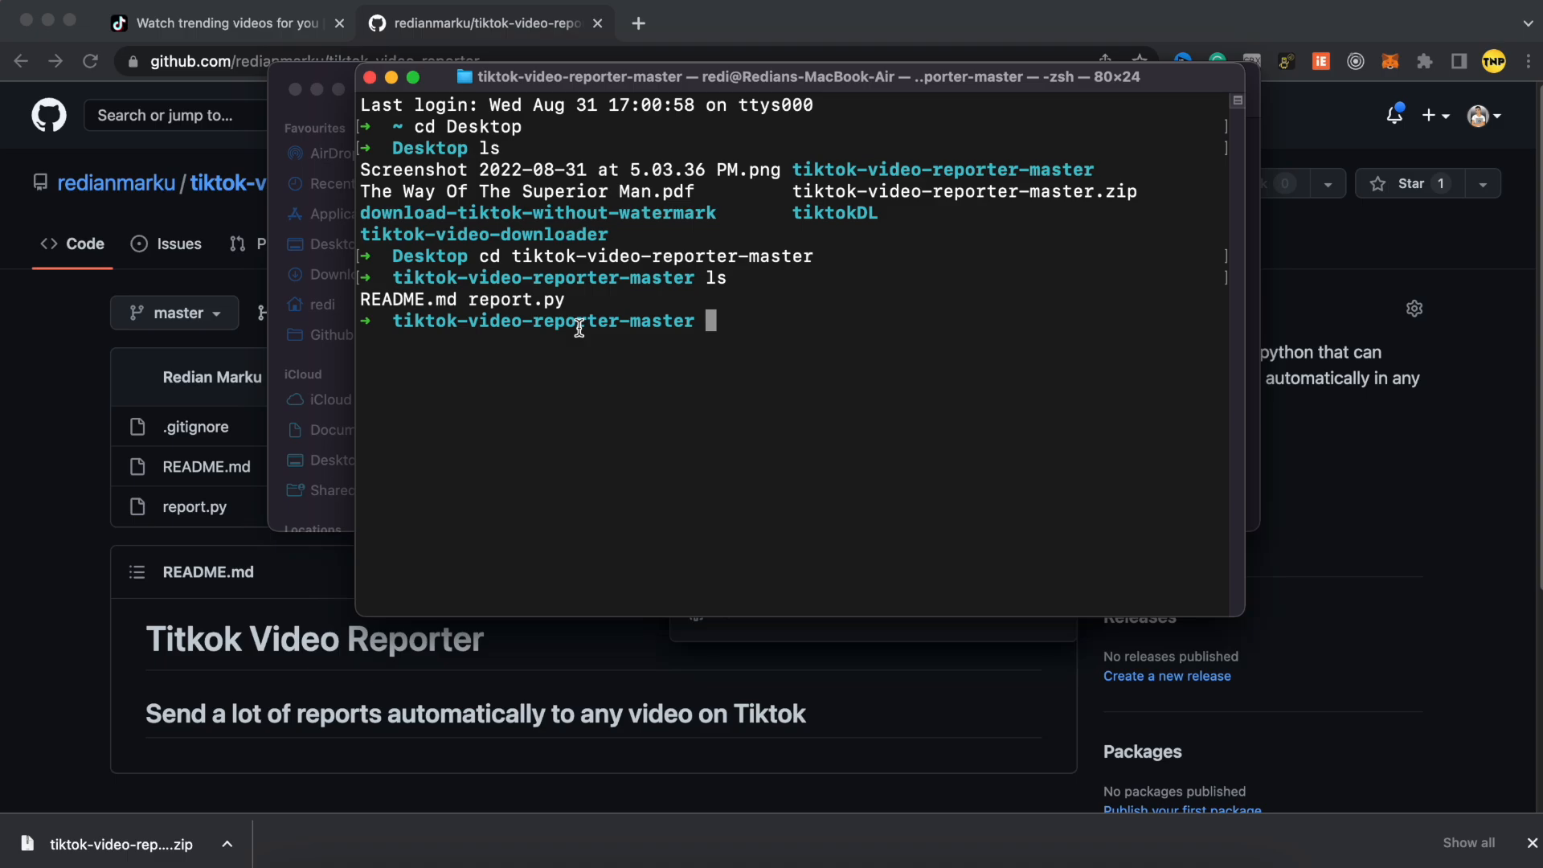
- Load the python.org downloads page in a new browser tab
left_click(787, 22)
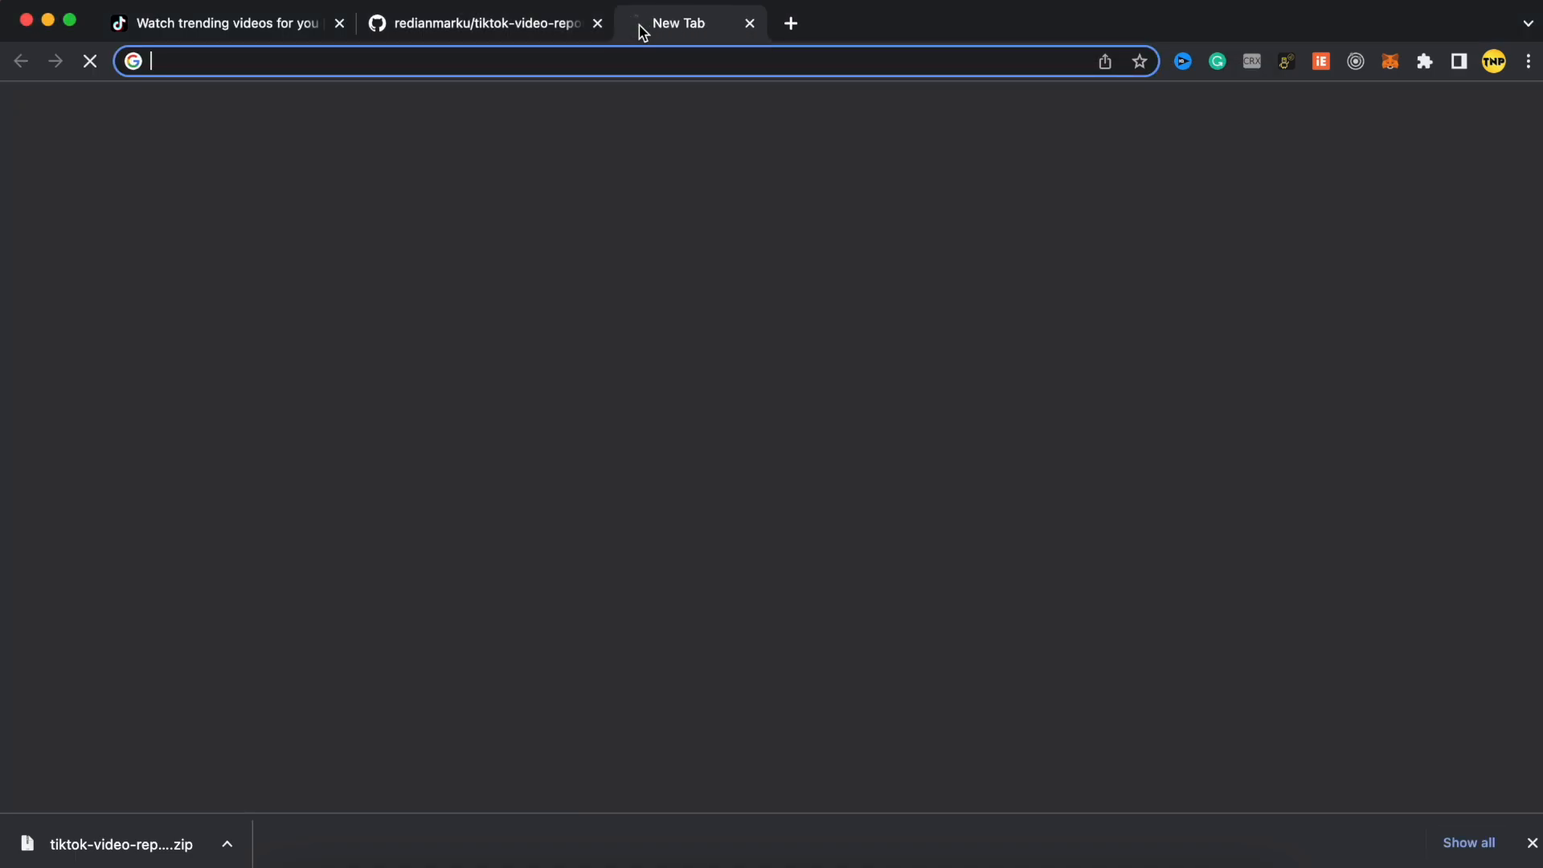
type("dowl")
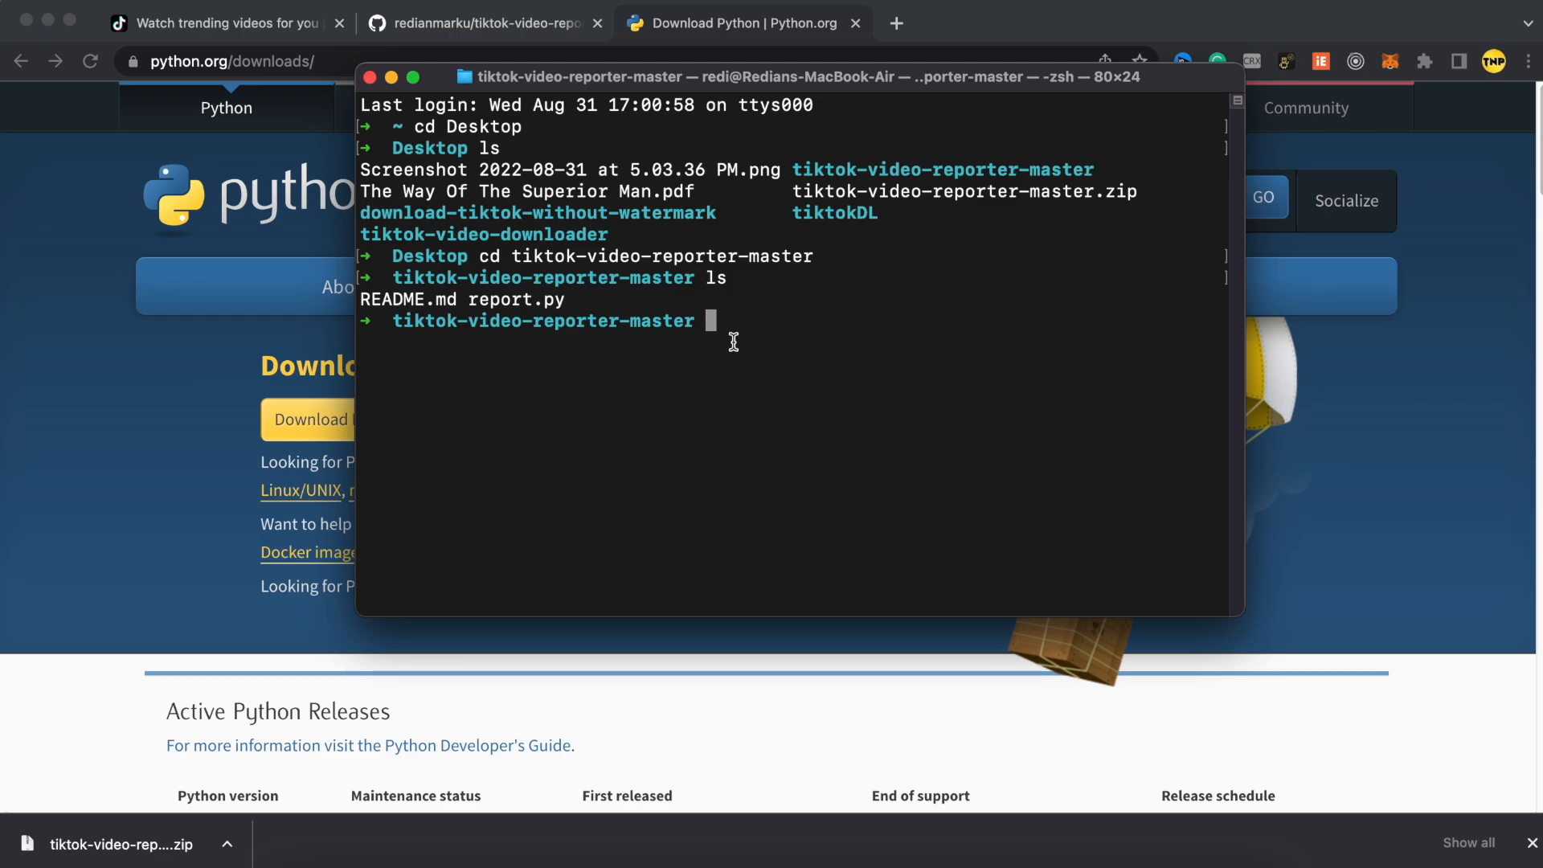
- Run python3 report.py so the bot prompts for a video ID
type("python3")
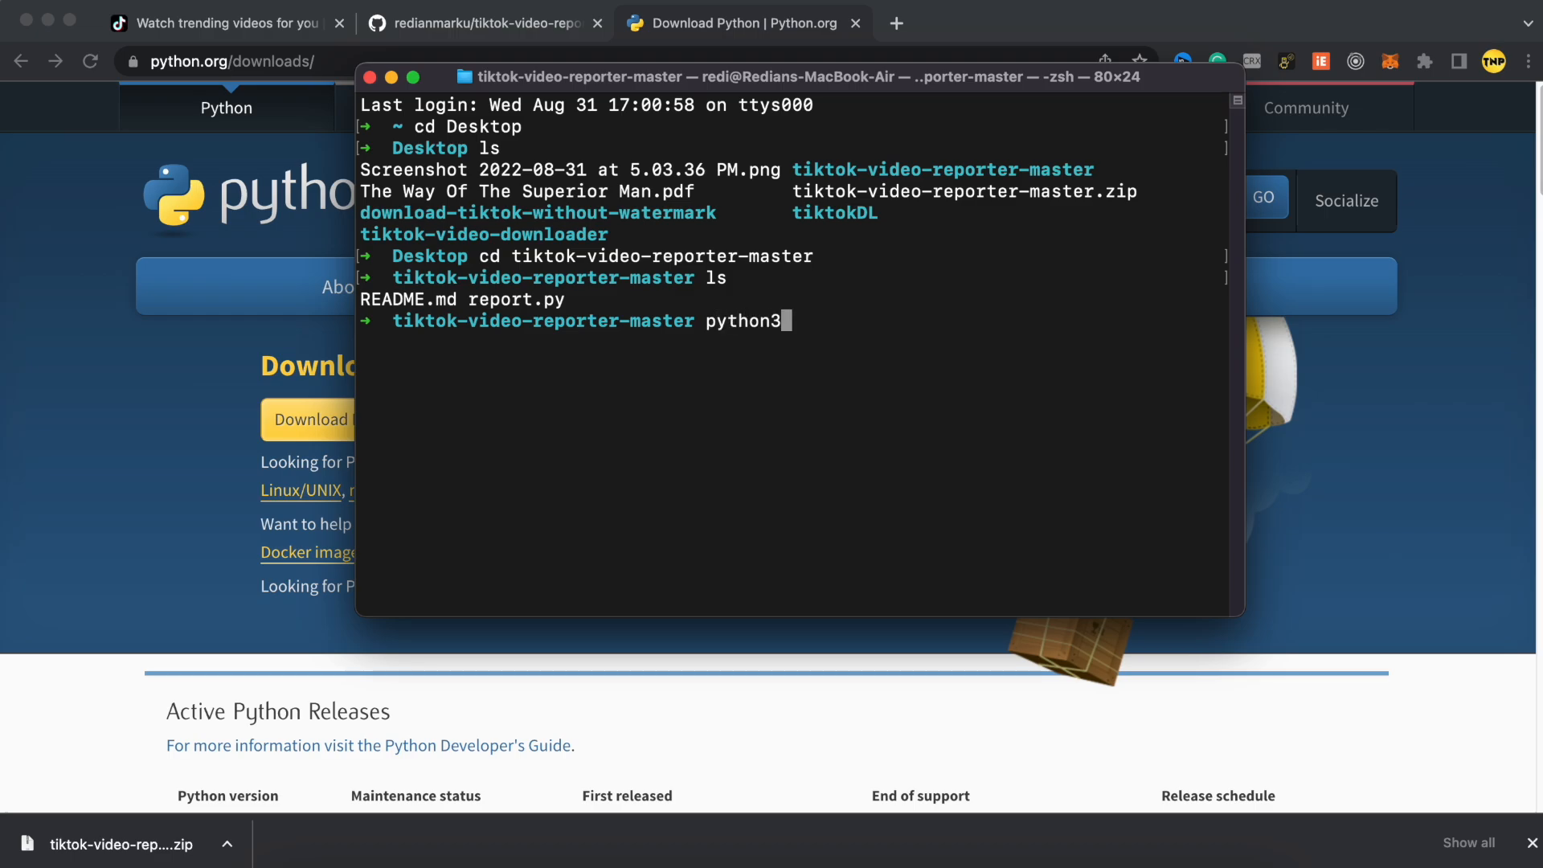
type("report.py")
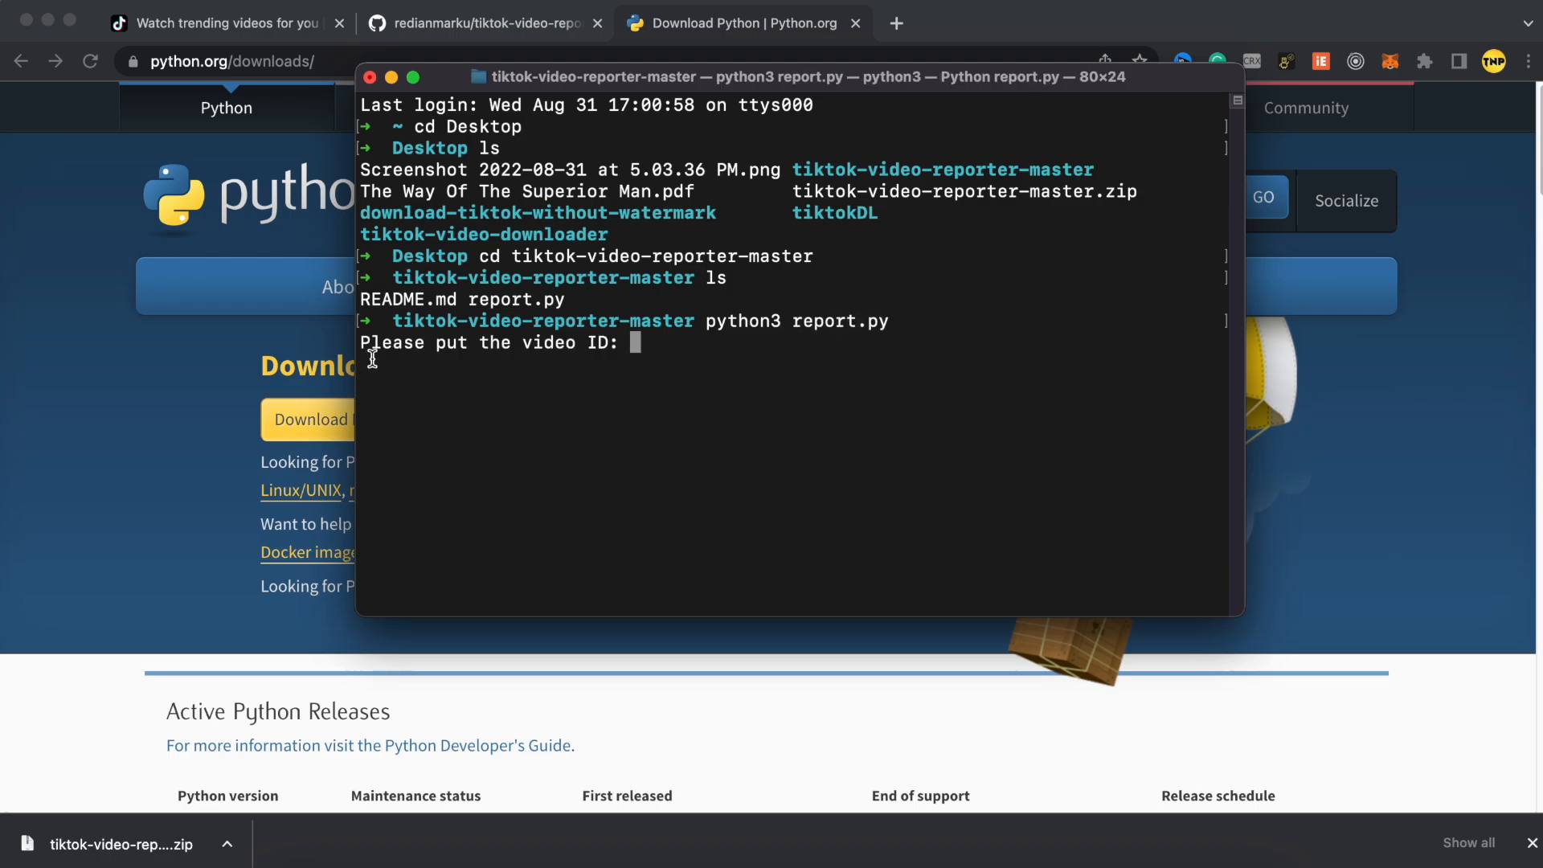
mouse_move(633, 387)
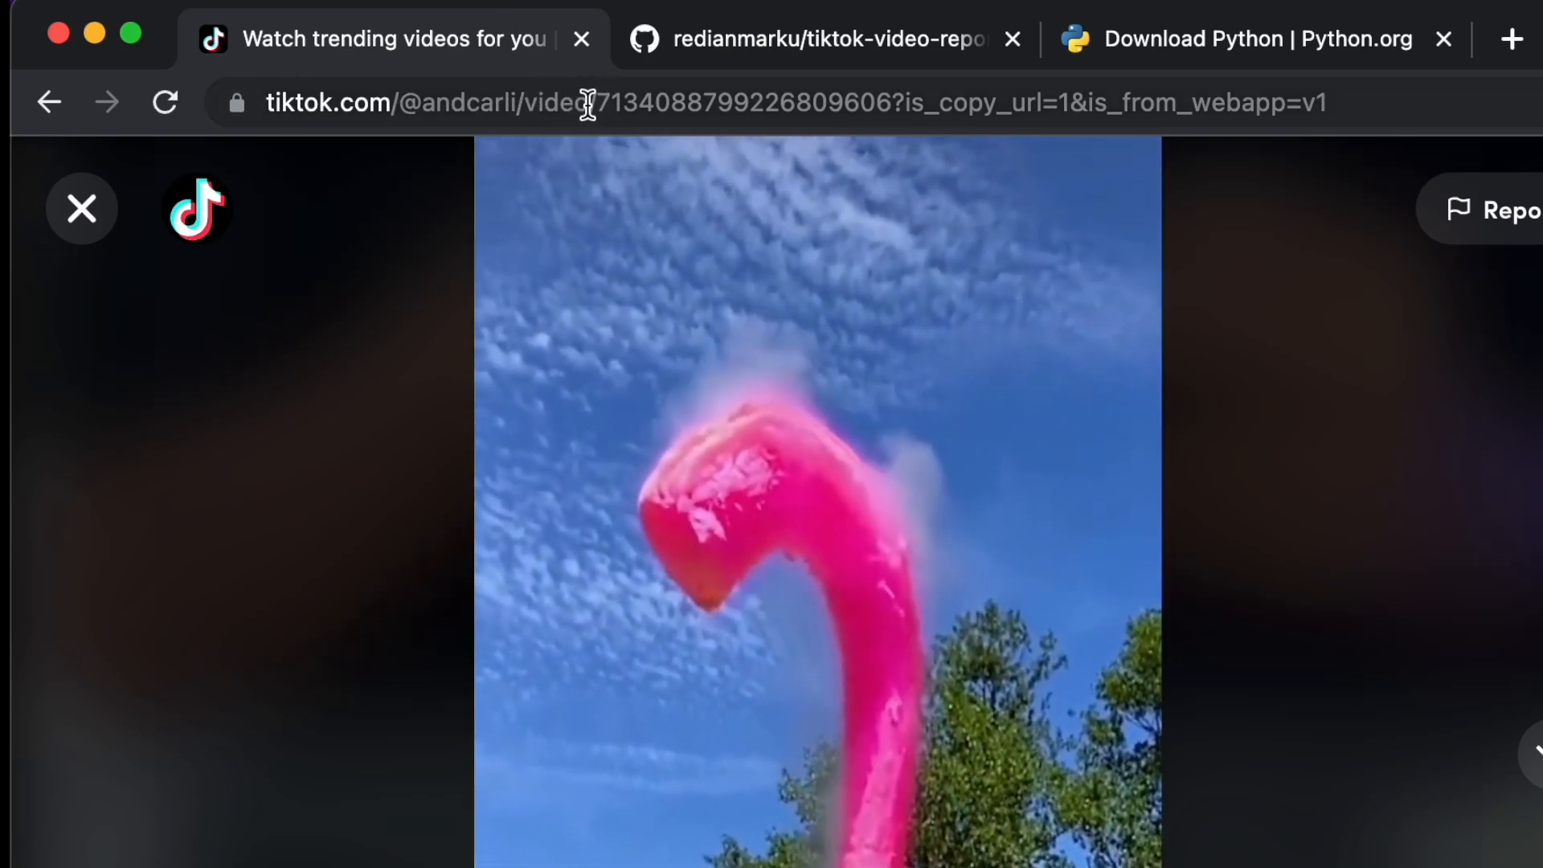
- Copy the numeric video ID after /video/ from the TikTok address bar
left_click(611, 103)
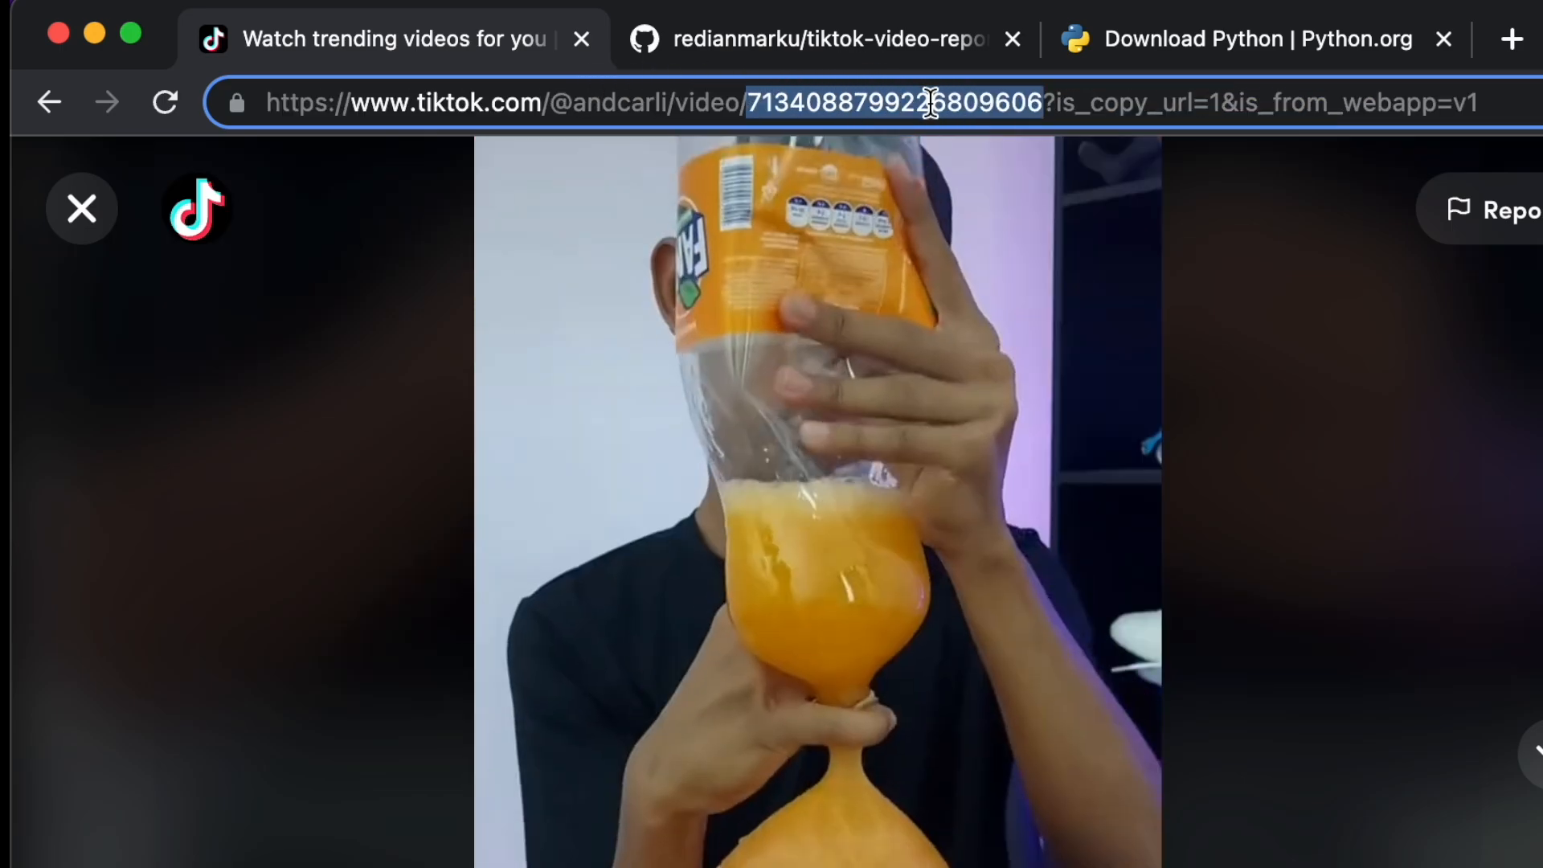
right_click(896, 101)
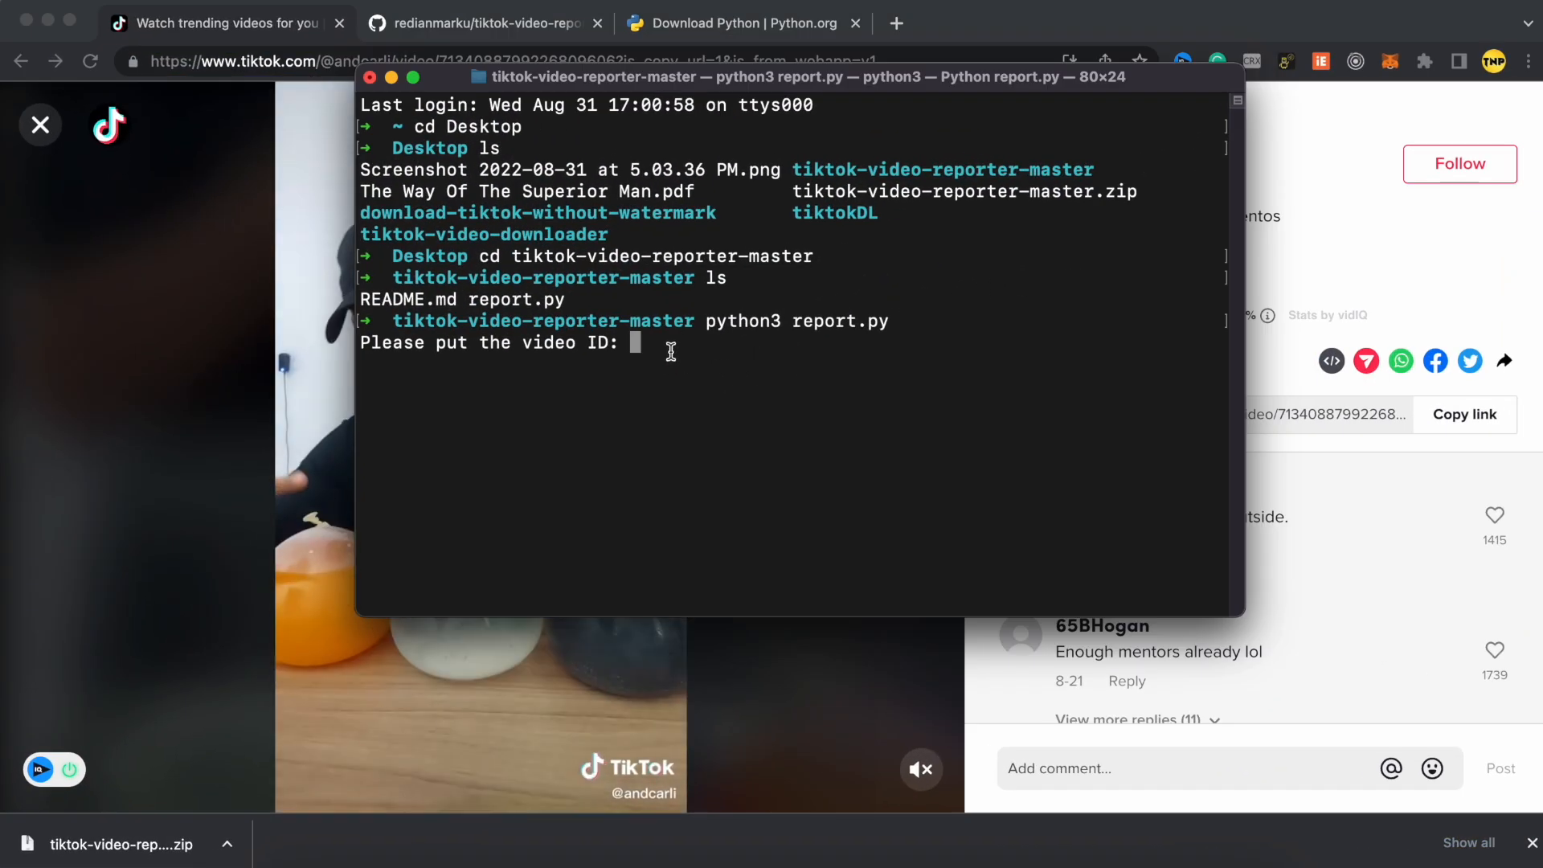
type("7134088799226809606")
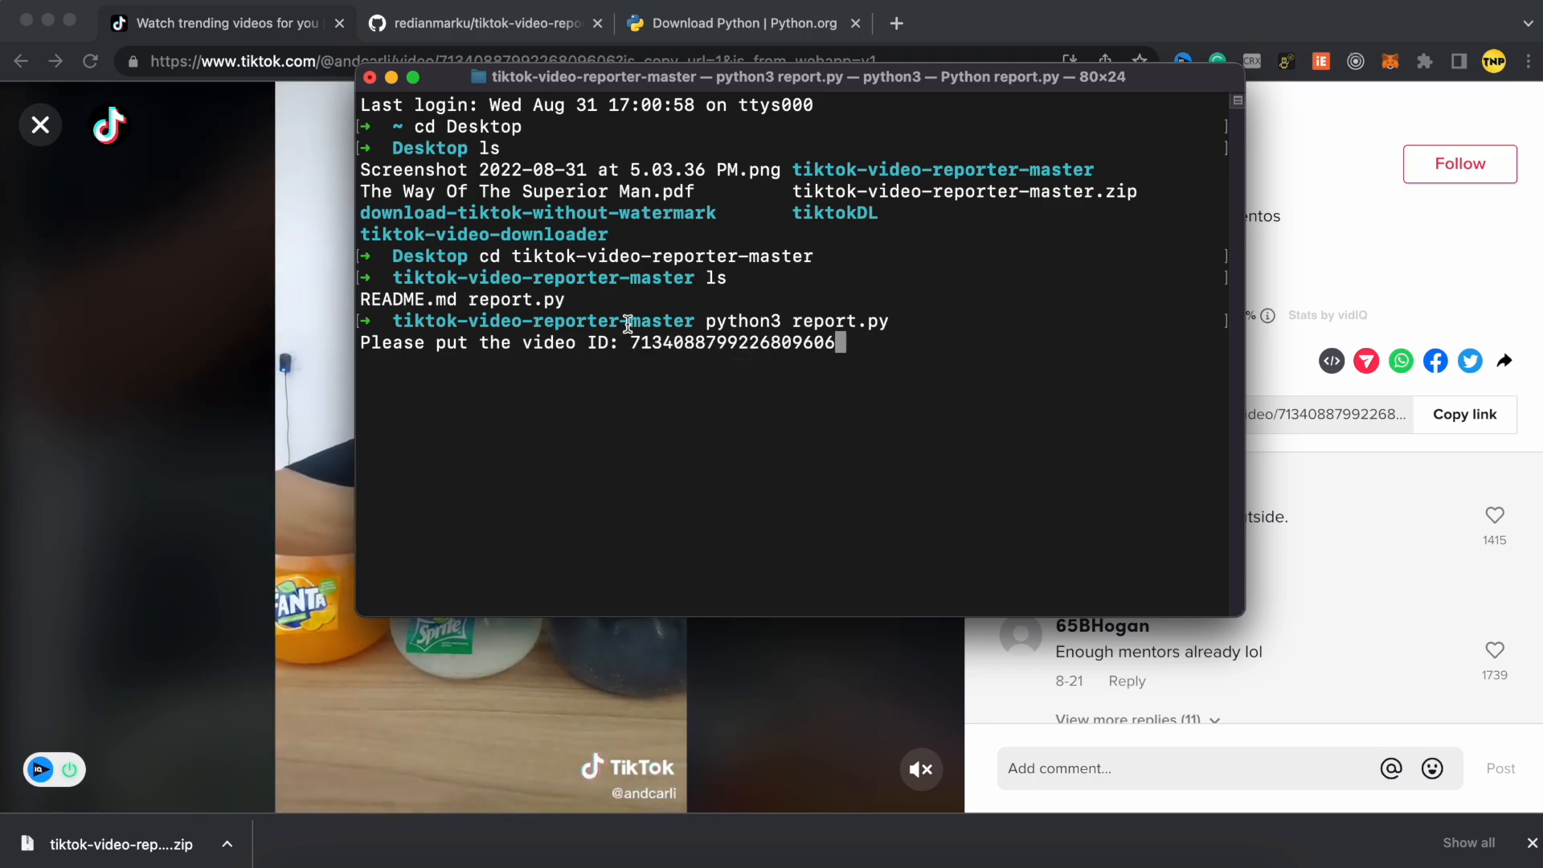
key("enter")
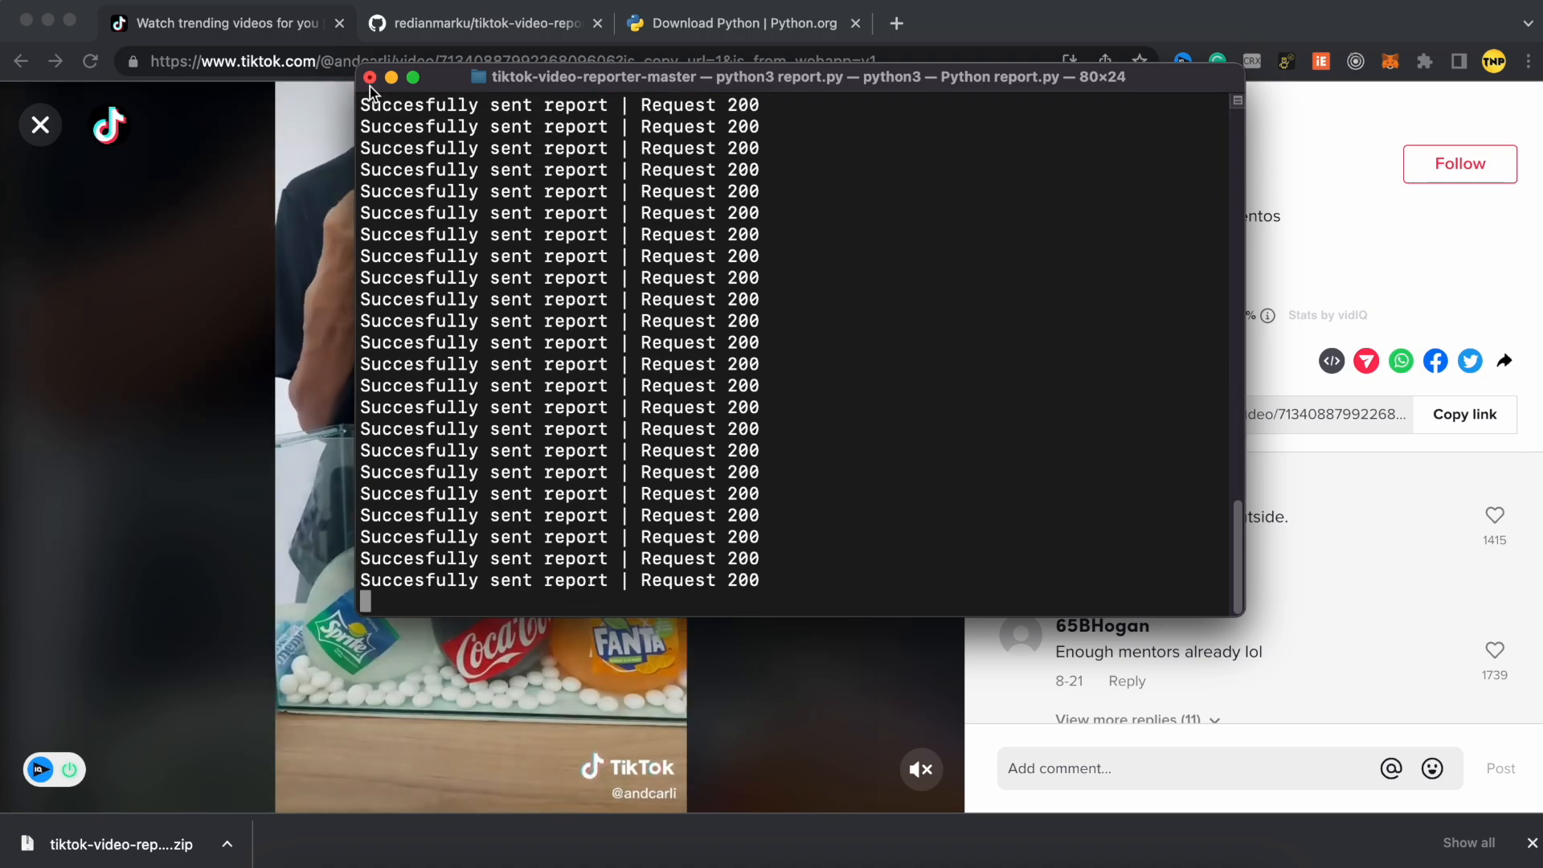
- Close the running Terminal window and view report.py's code from the project folder
left_click(372, 78)
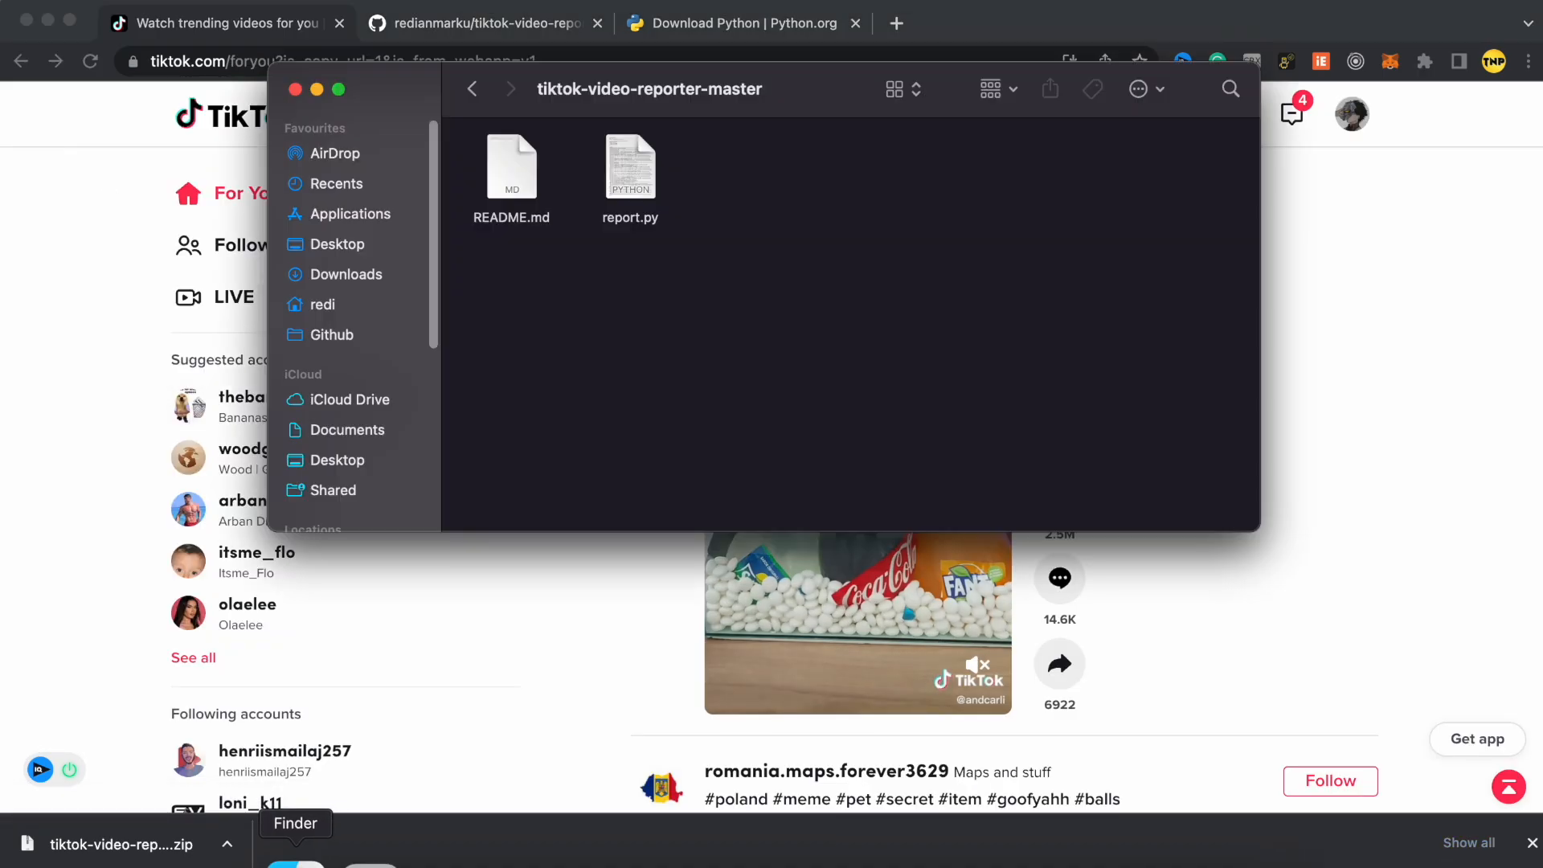
left_click(628, 165)
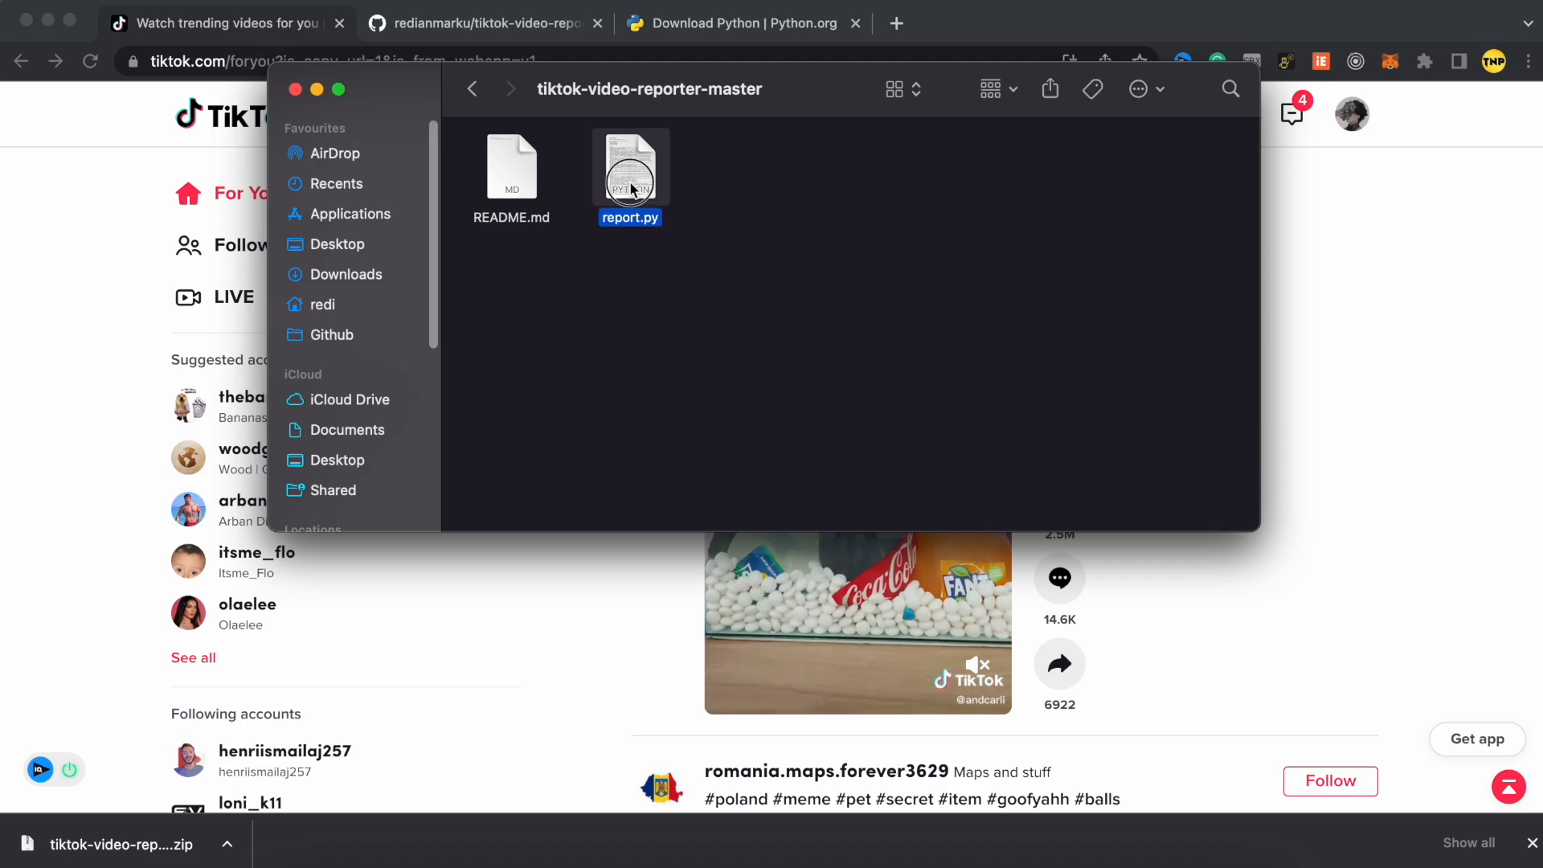
double_click(630, 167)
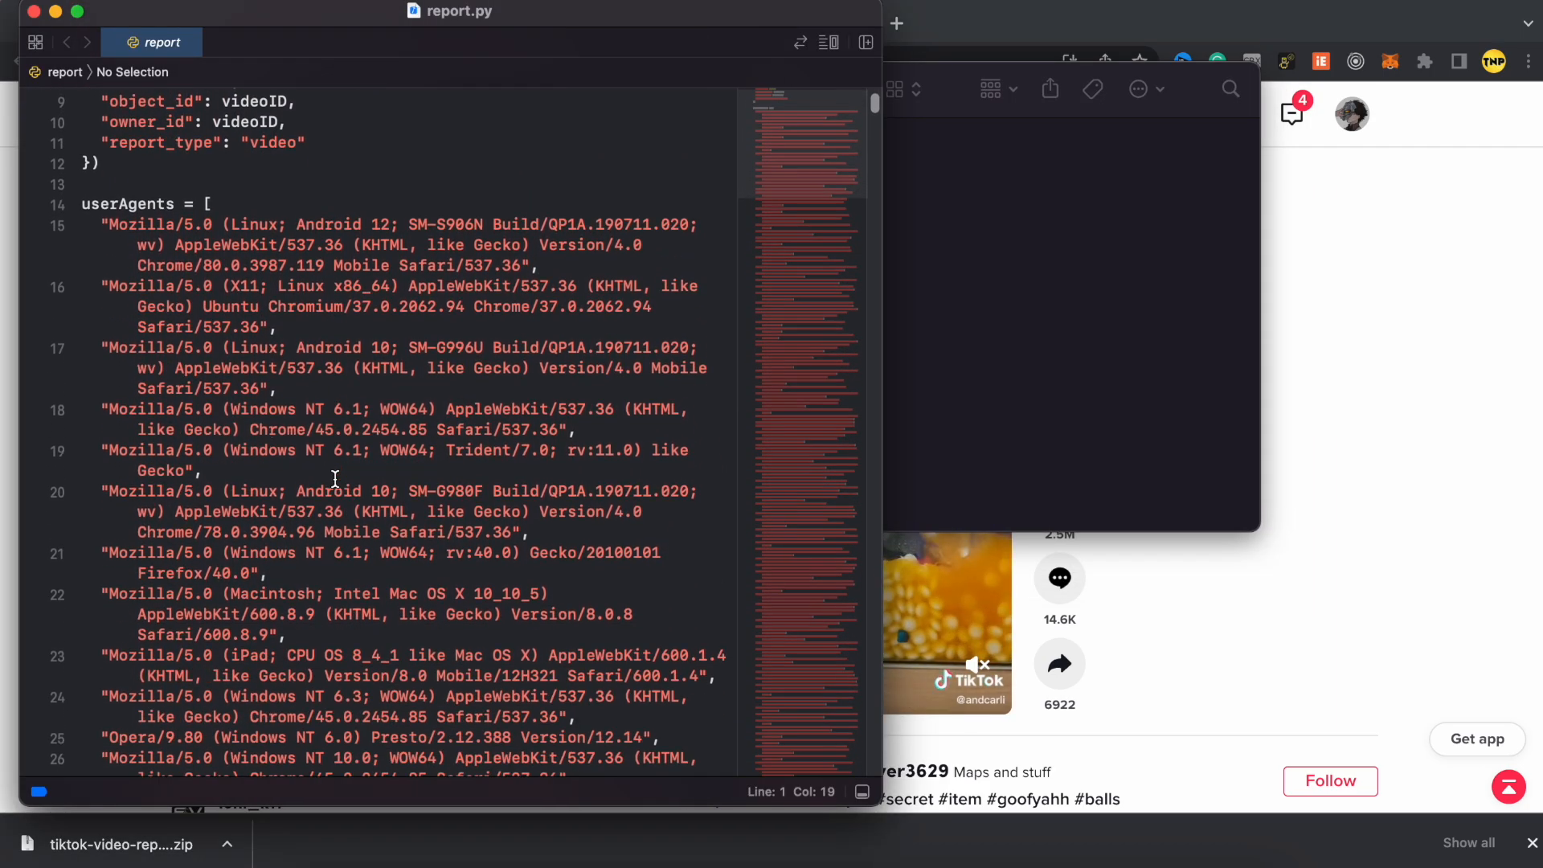
scroll("down", 3)
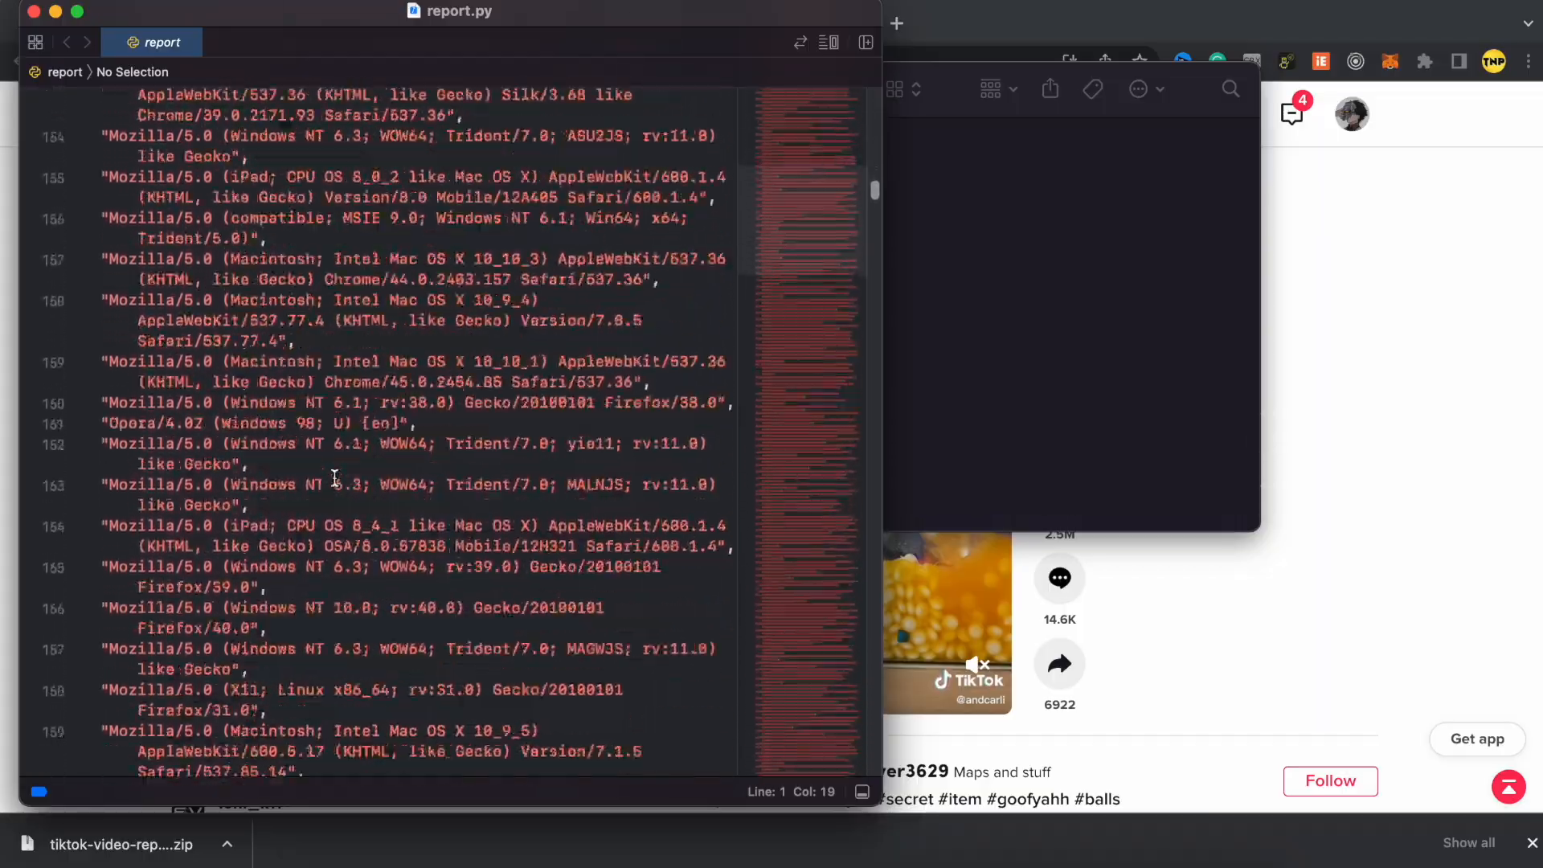
scroll("down", 3)
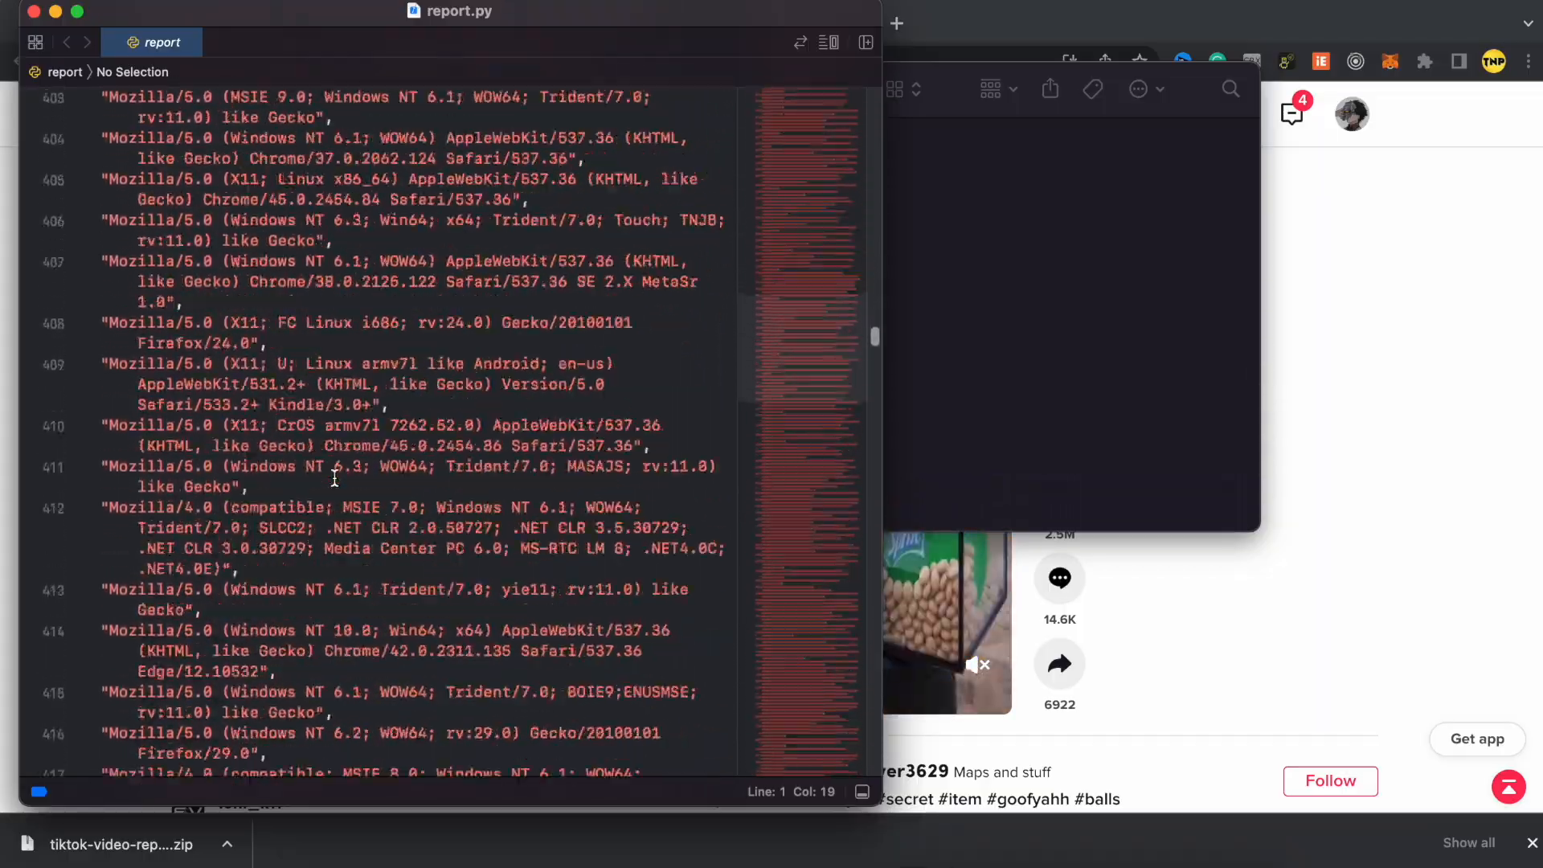
scroll("down", 3)
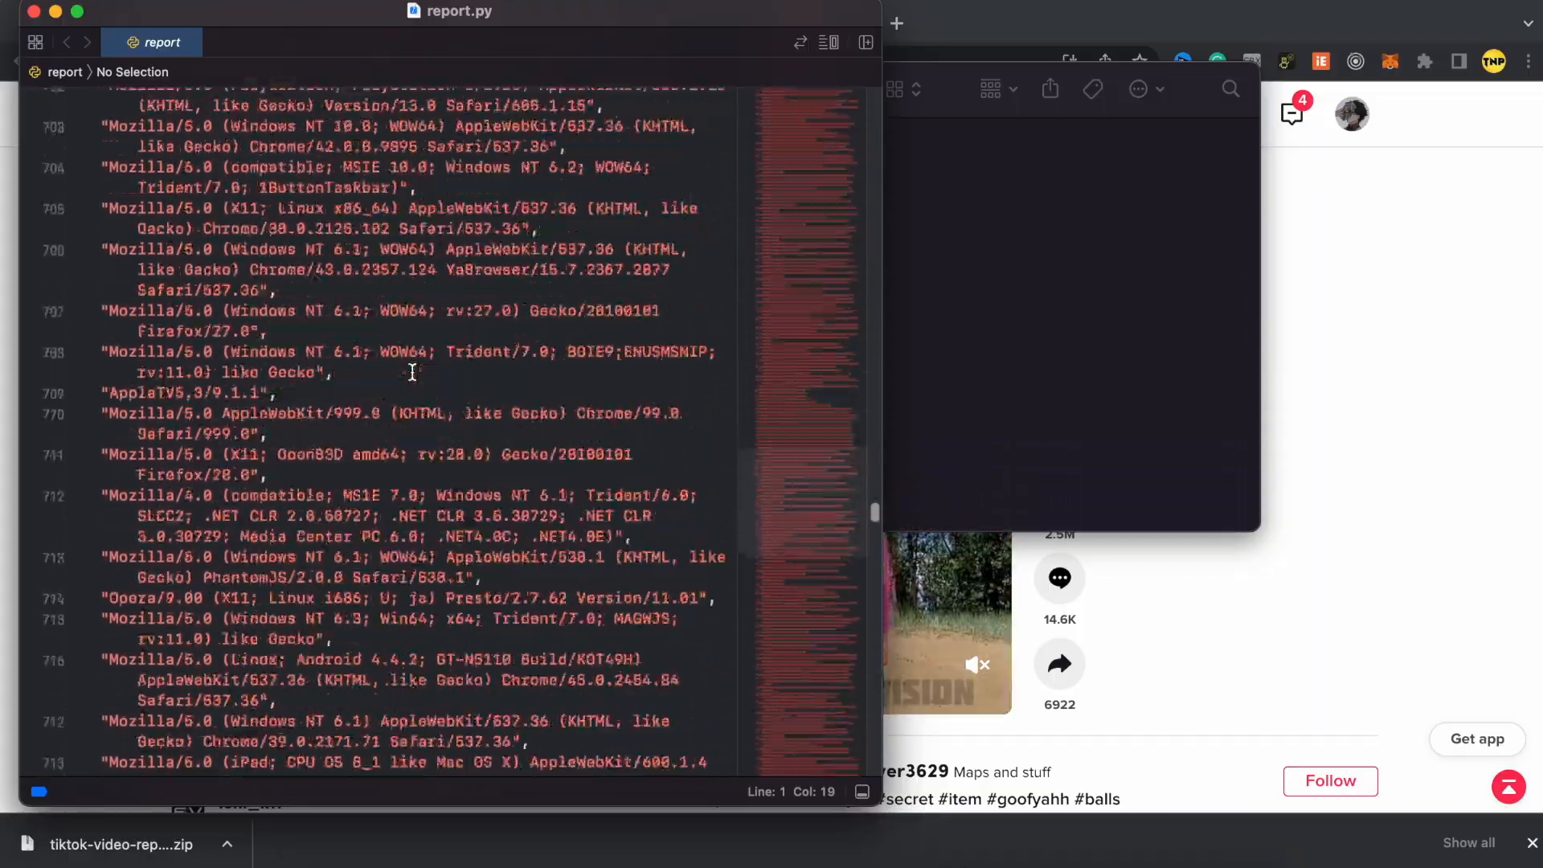
scroll("down", 3)
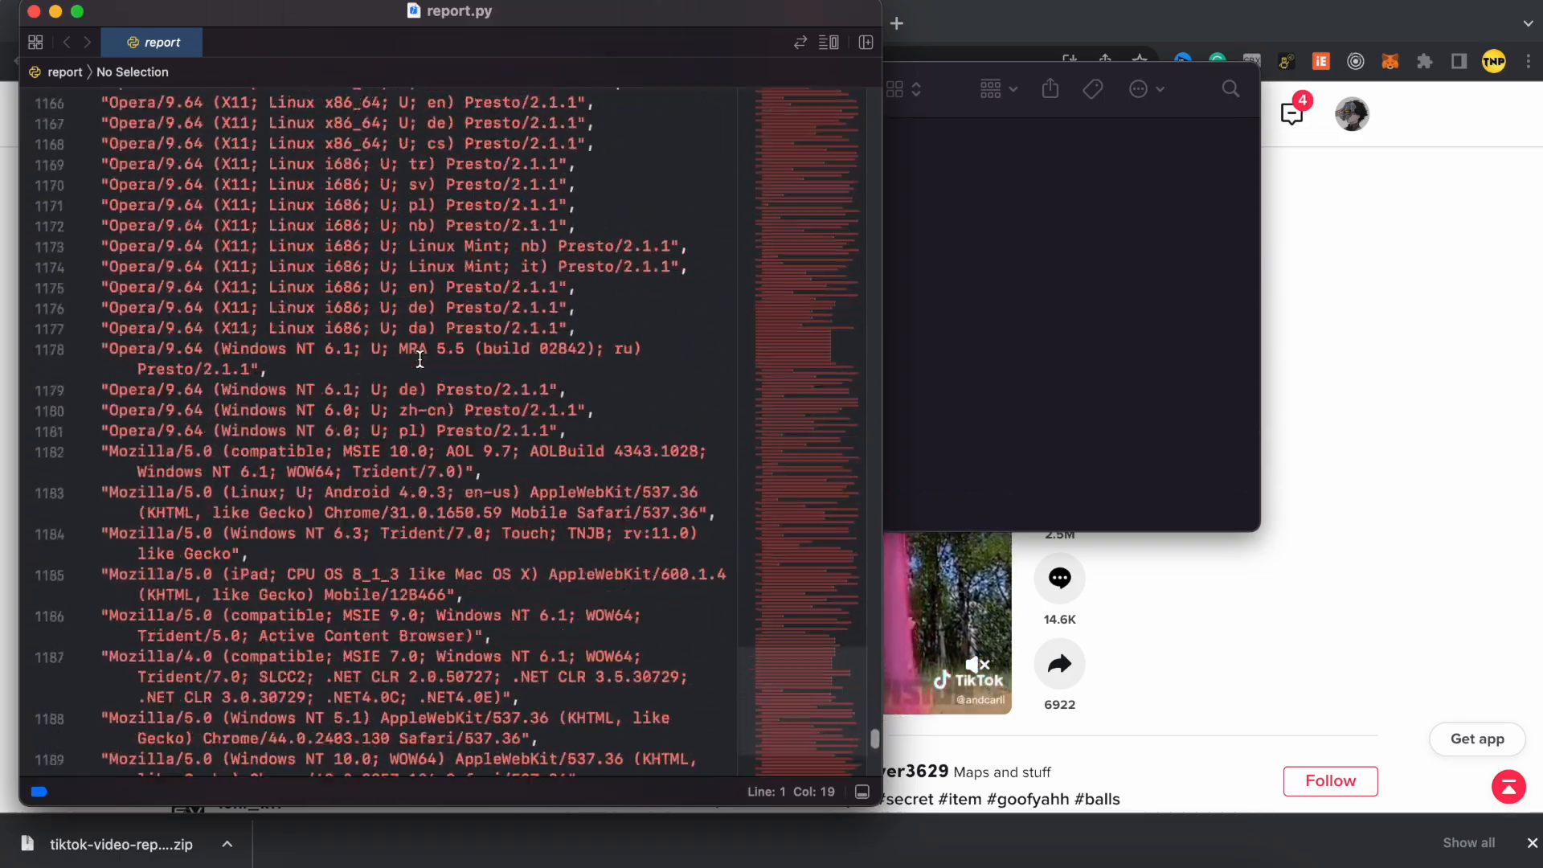
scroll("down", 3)
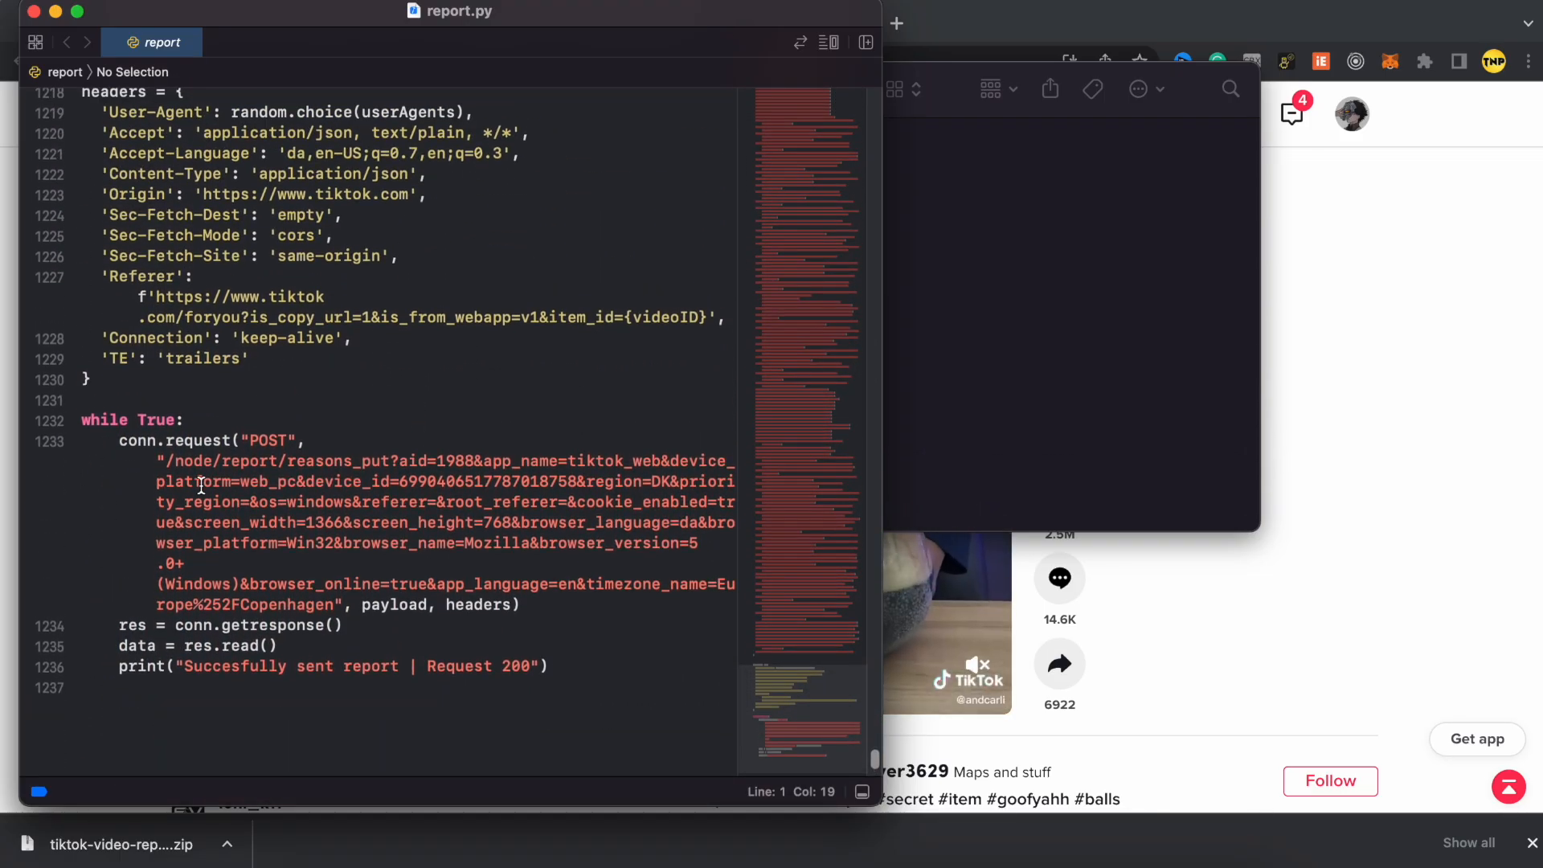